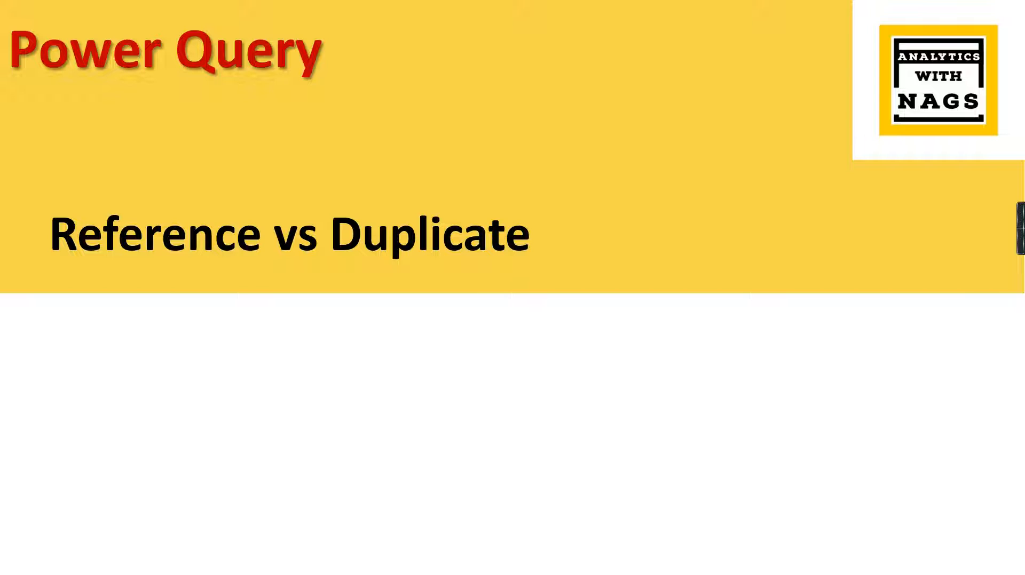
pyautogui.moveTo(744, 470)
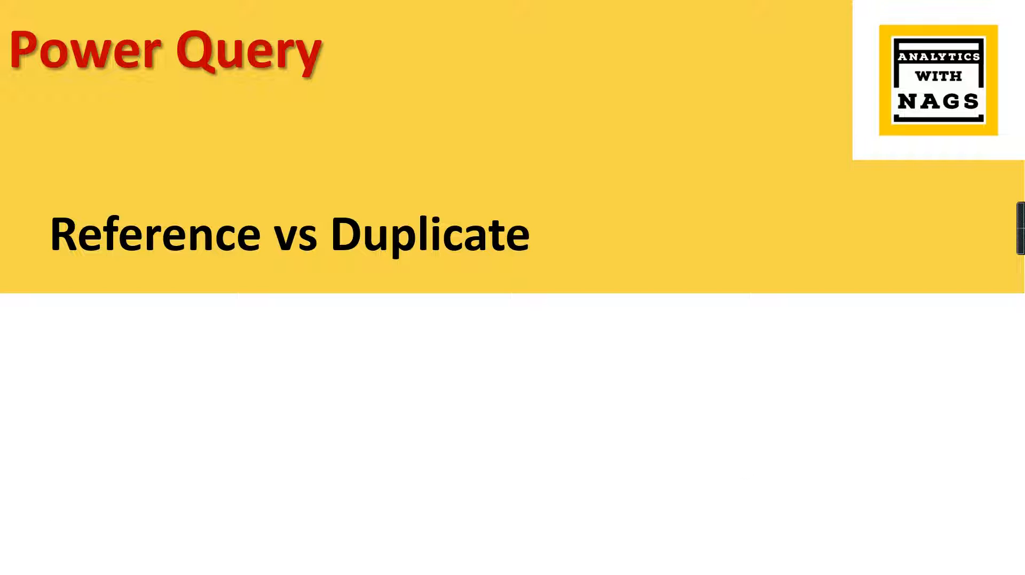
pyautogui.moveTo(530, 503)
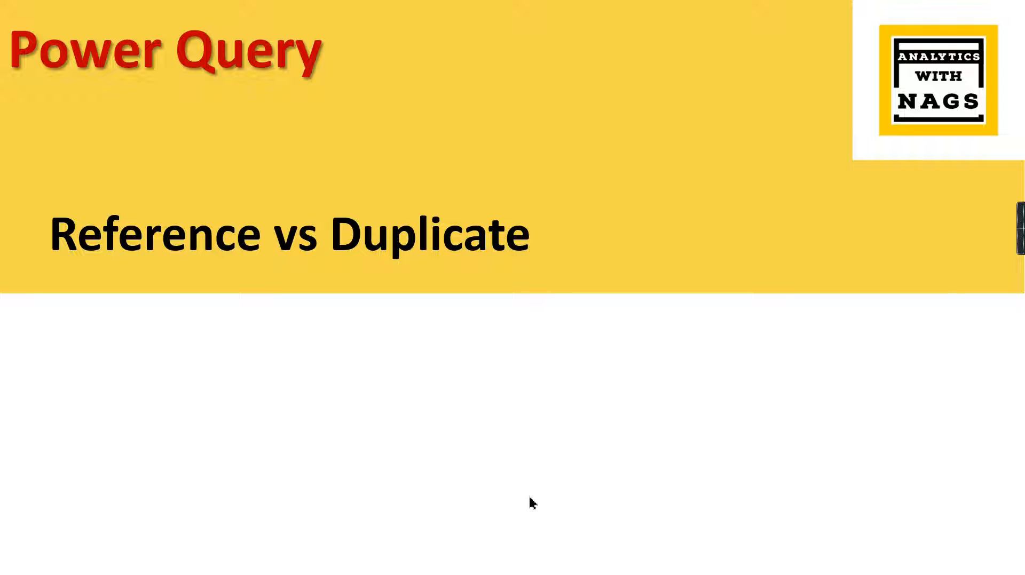
pyautogui.moveTo(536, 498)
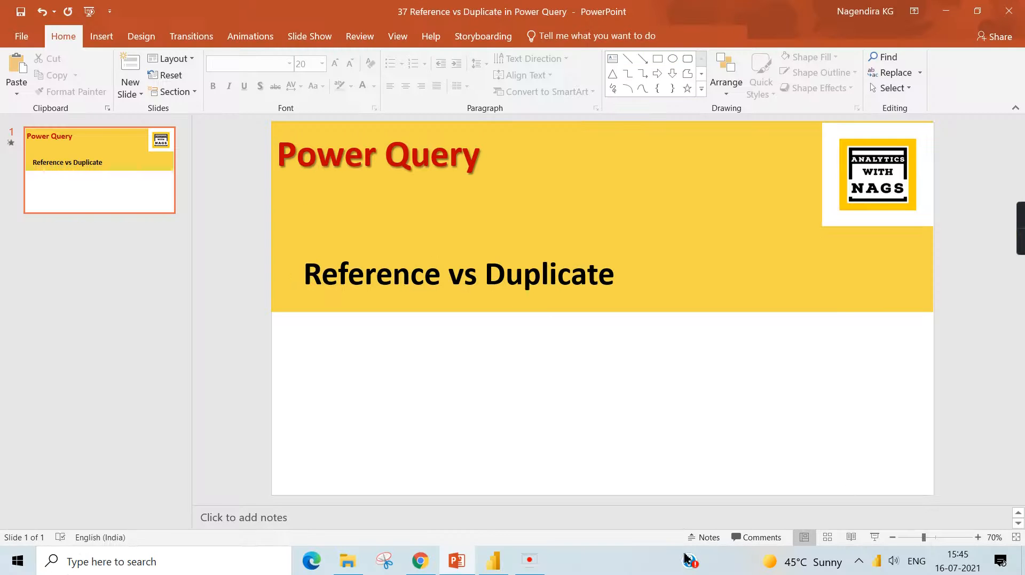
# Switch from the PowerPoint slide show to the Power BI Power Query Editor window.
pyautogui.click(492, 561)
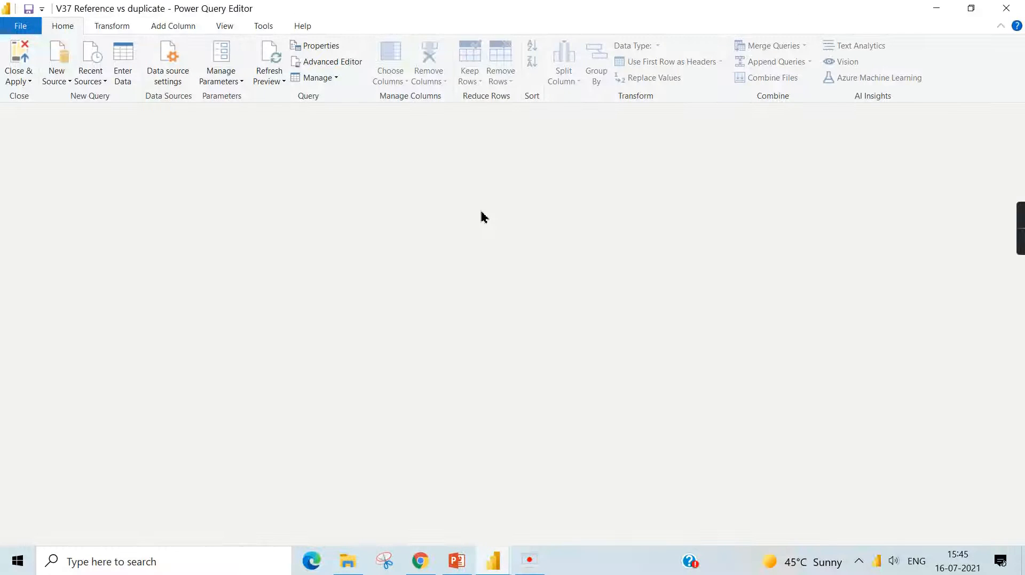
# Select the Pos query and show its context menu with the Duplicate and Reference options.
pyautogui.click(32, 142)
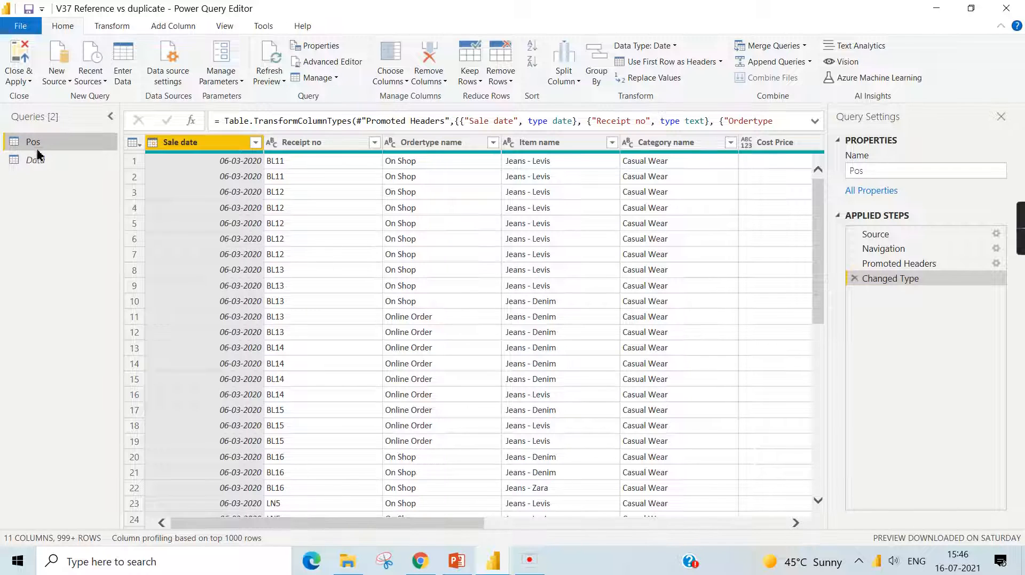
pyautogui.rightClick(33, 142)
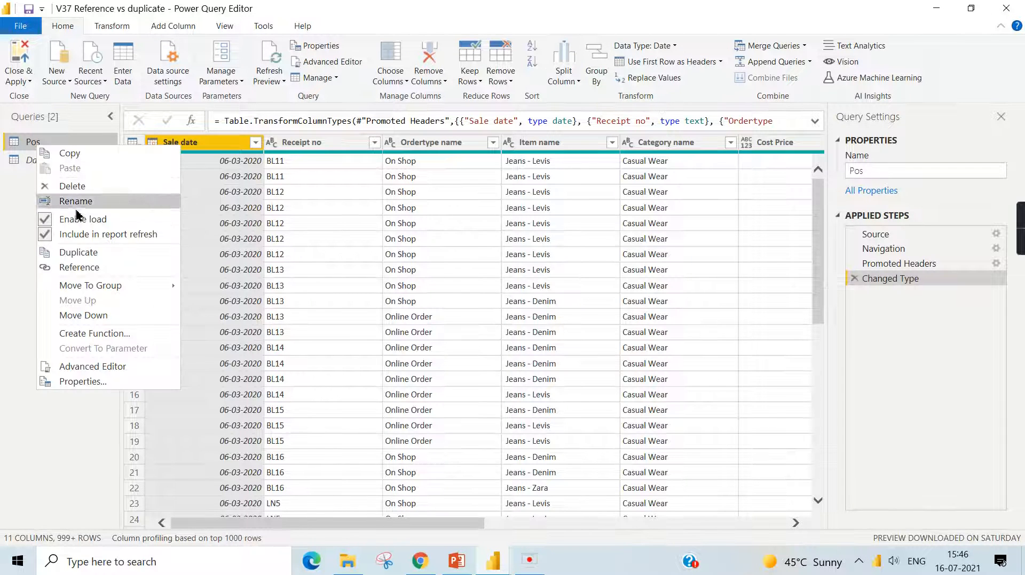
pyautogui.moveTo(78, 267)
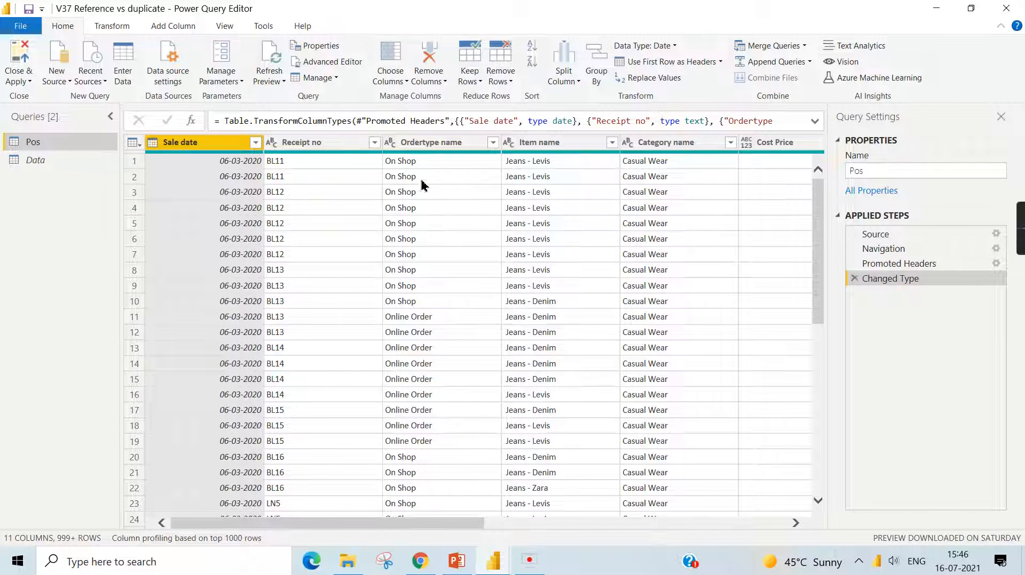
pyautogui.moveTo(431, 176)
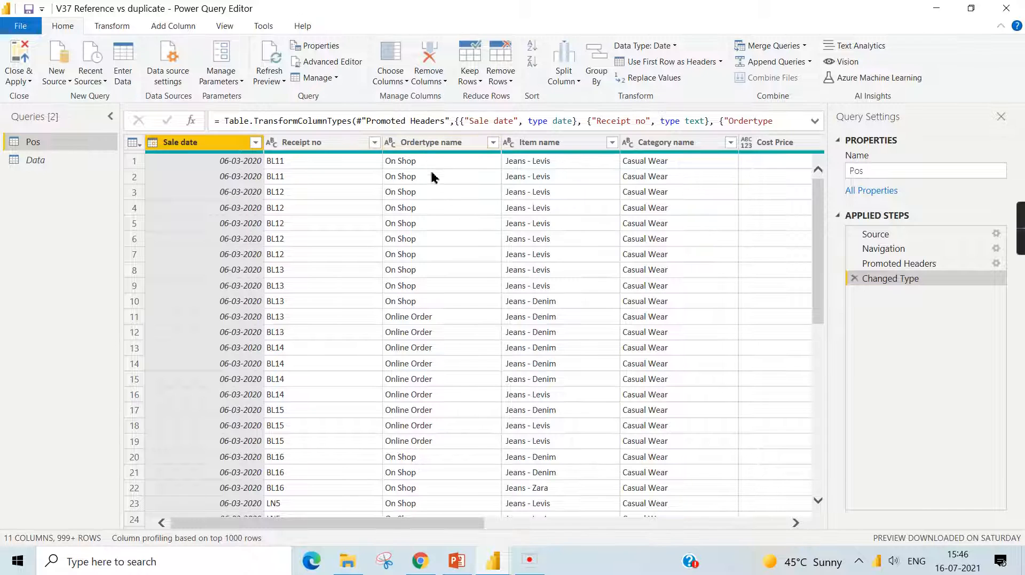
pyautogui.moveTo(421, 220)
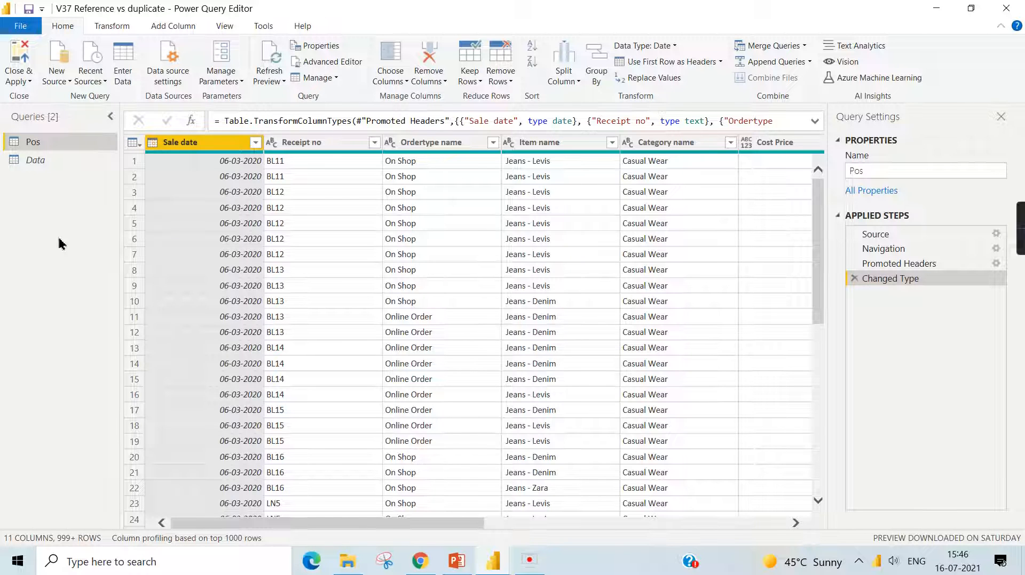
pyautogui.rightClick(33, 141)
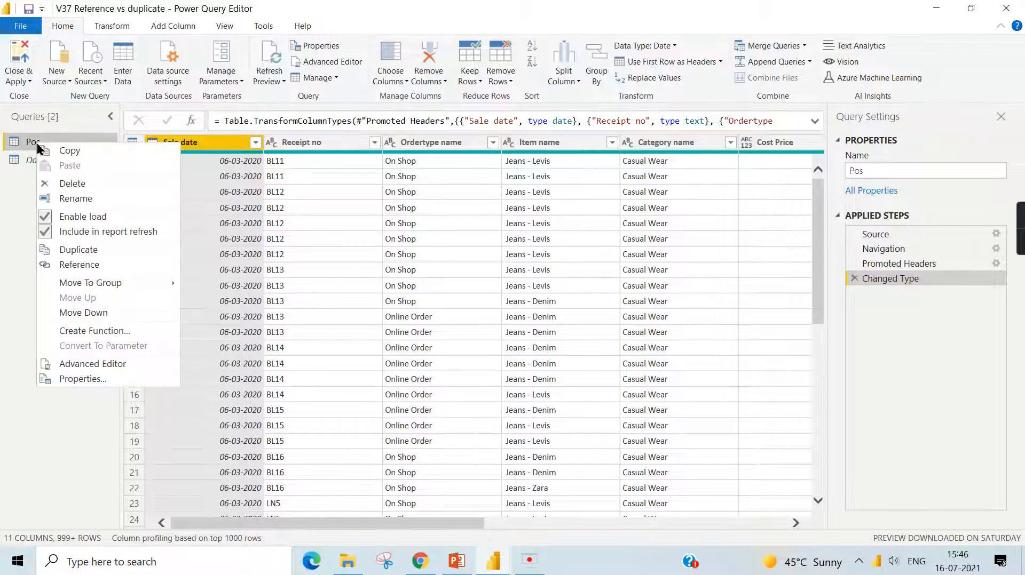
pyautogui.moveTo(77, 249)
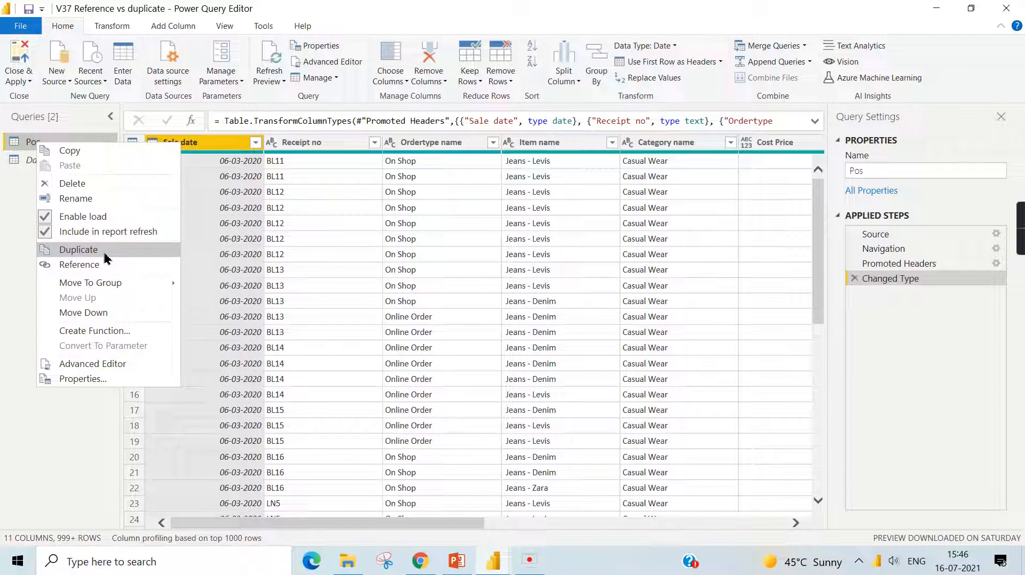
pyautogui.moveTo(79, 265)
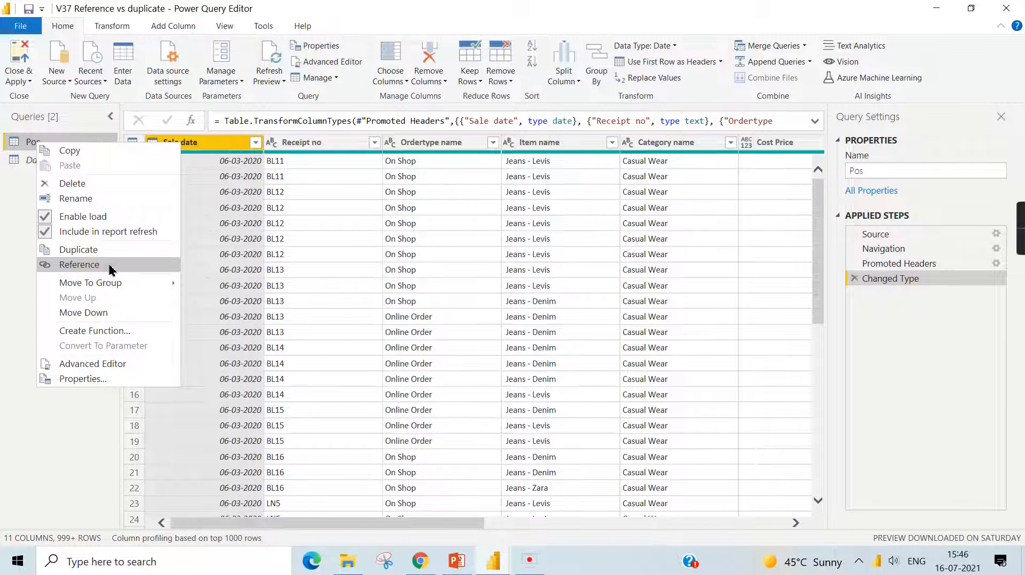
pyautogui.moveTo(78, 254)
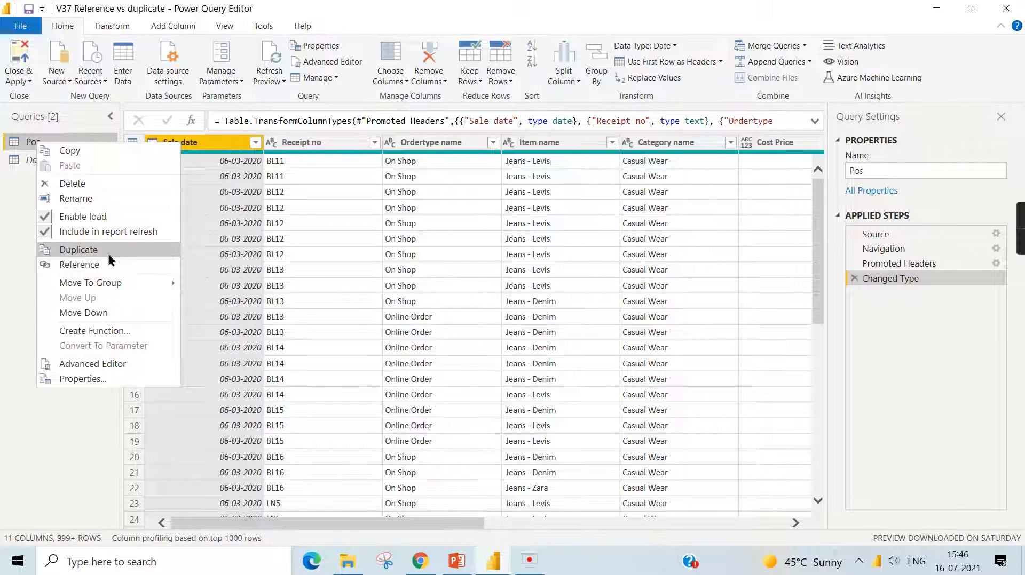
pyautogui.moveTo(49, 173)
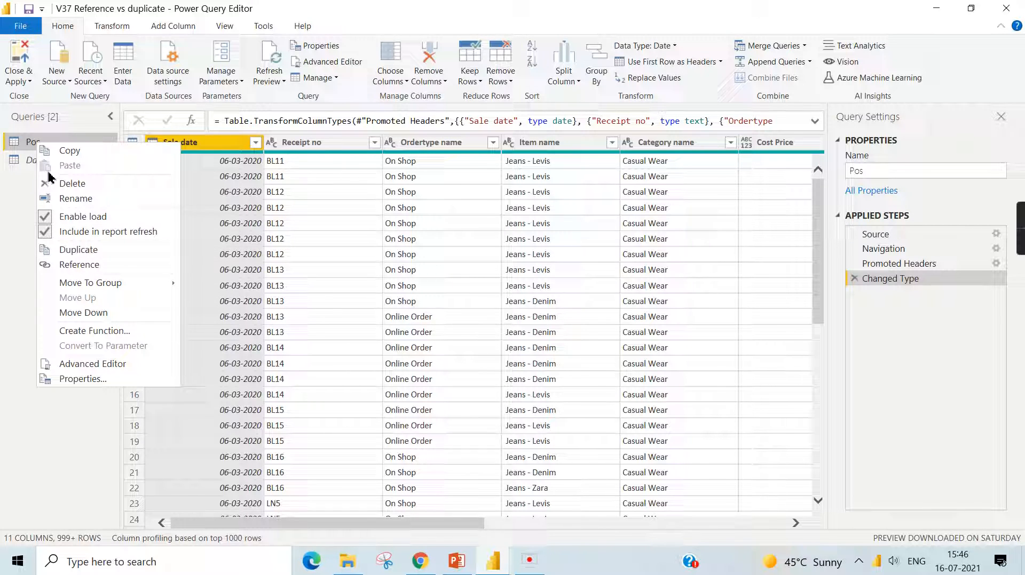
pyautogui.moveTo(78, 249)
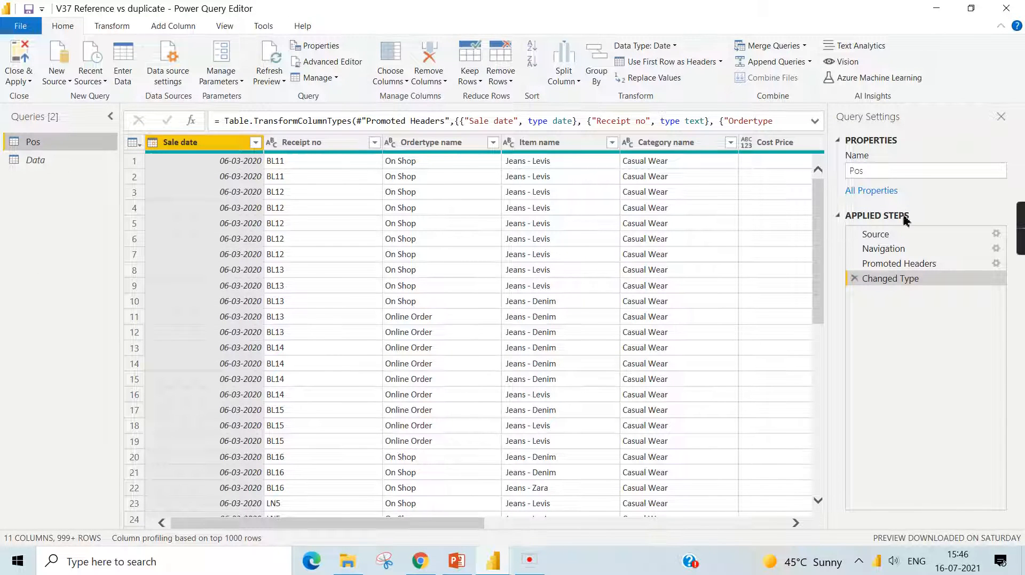
pyautogui.moveTo(55, 228)
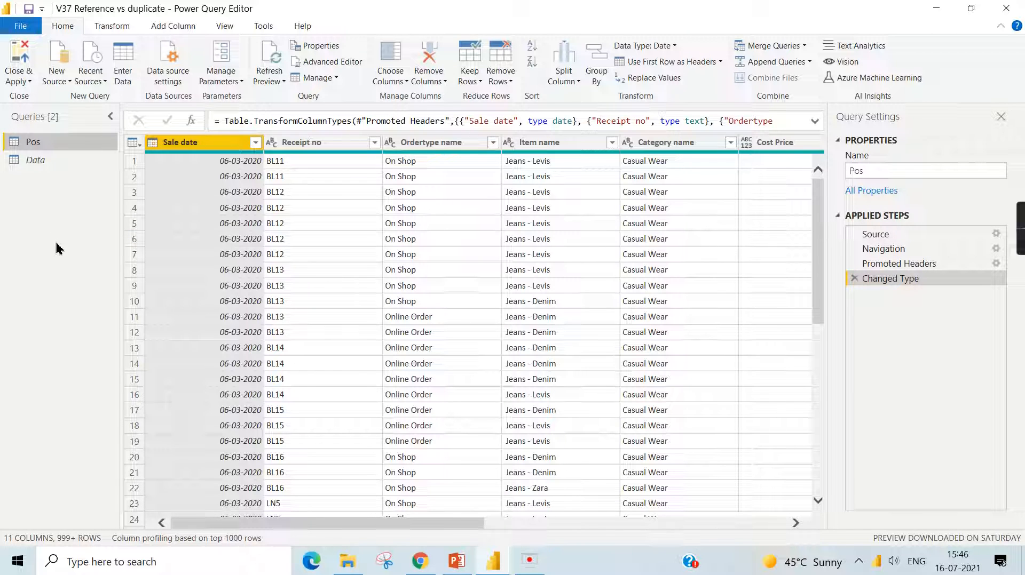
pyautogui.moveTo(59, 169)
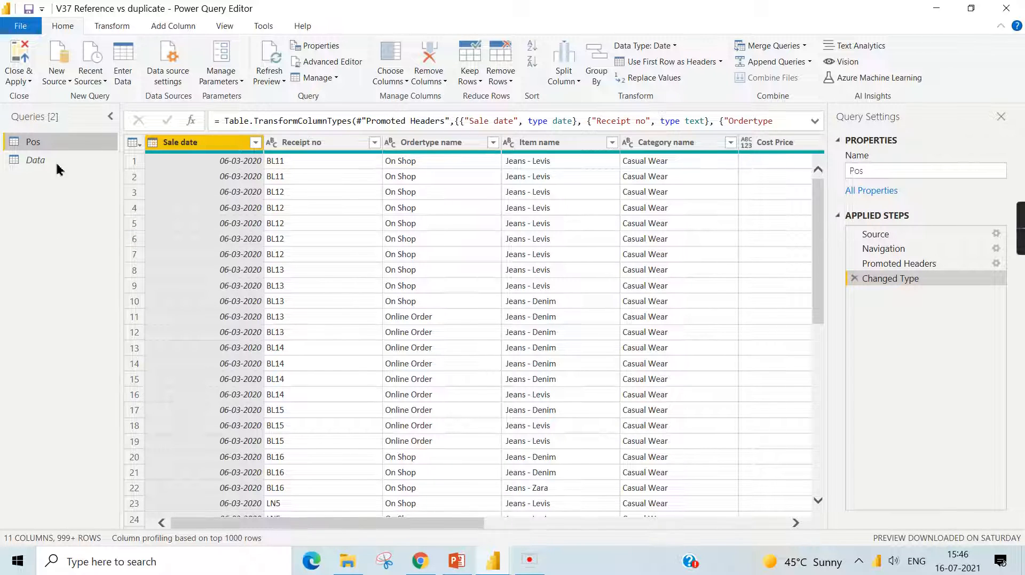
pyautogui.moveTo(40, 196)
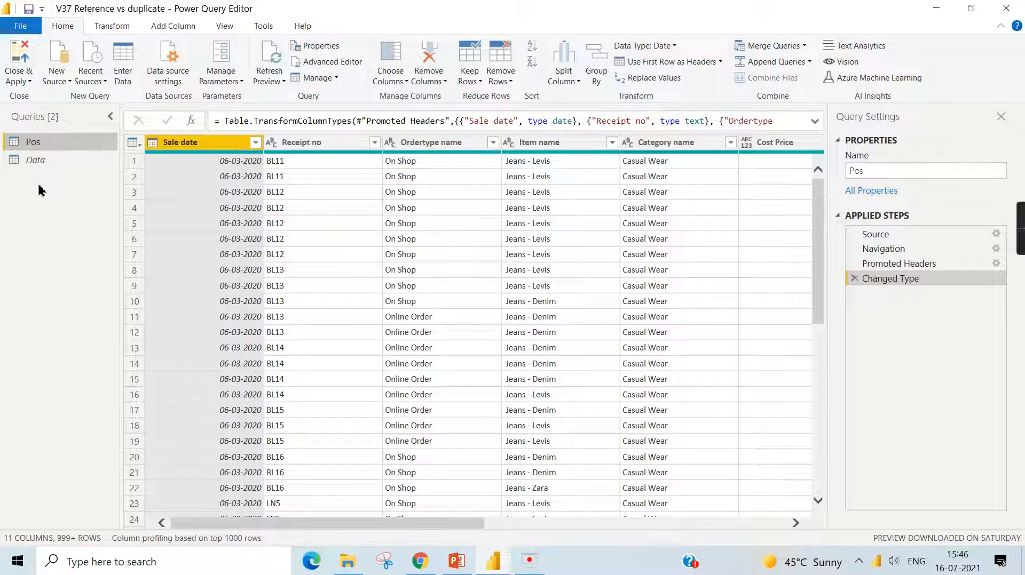
pyautogui.moveTo(33, 147)
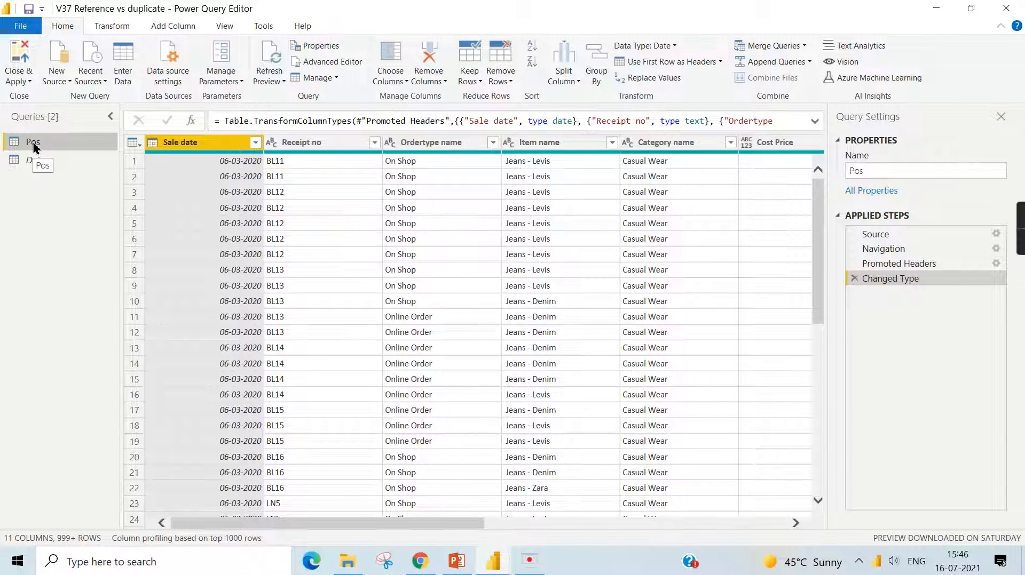
pyautogui.rightClick(33, 142)
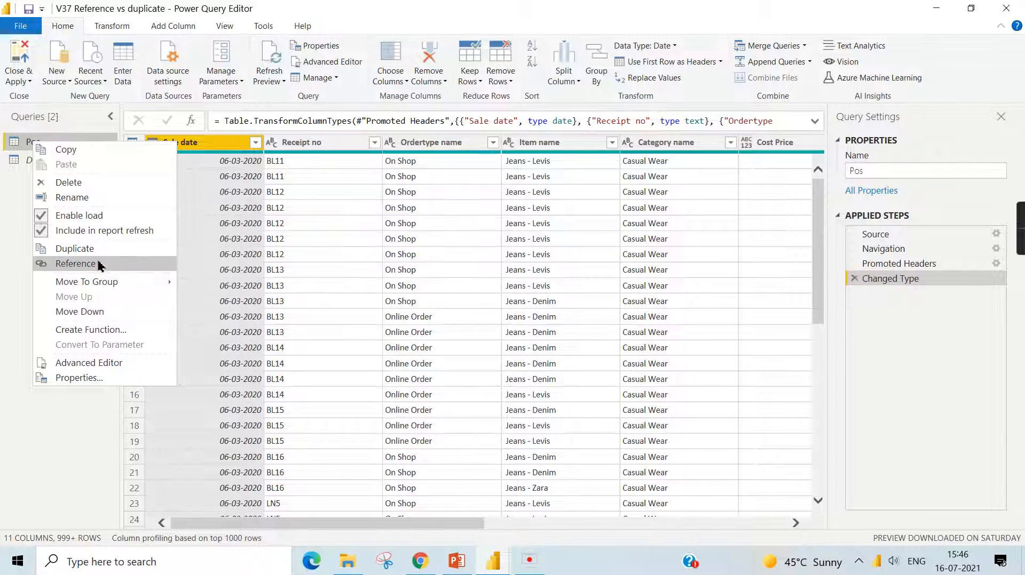
pyautogui.moveTo(65, 149)
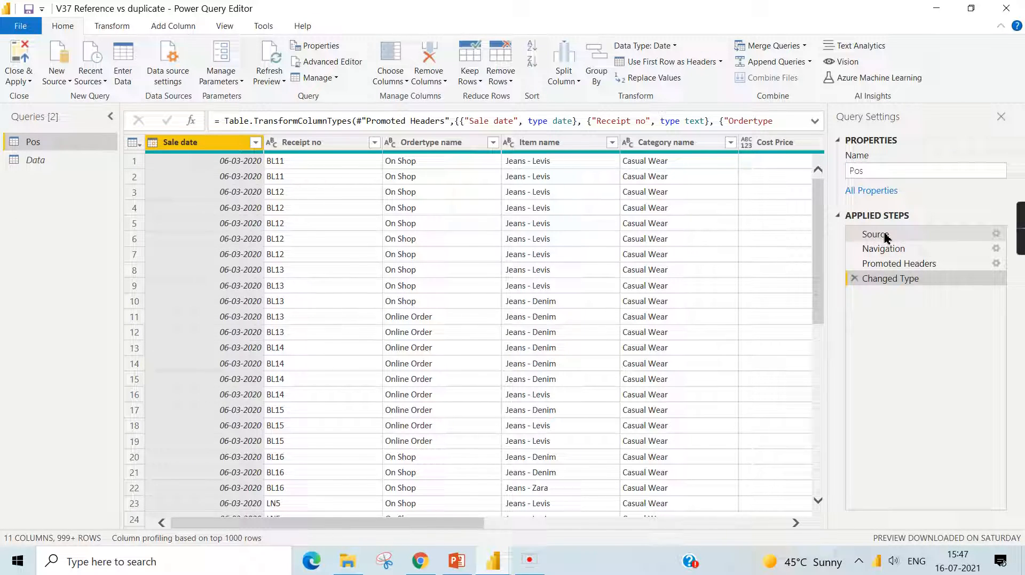
pyautogui.moveTo(437, 530)
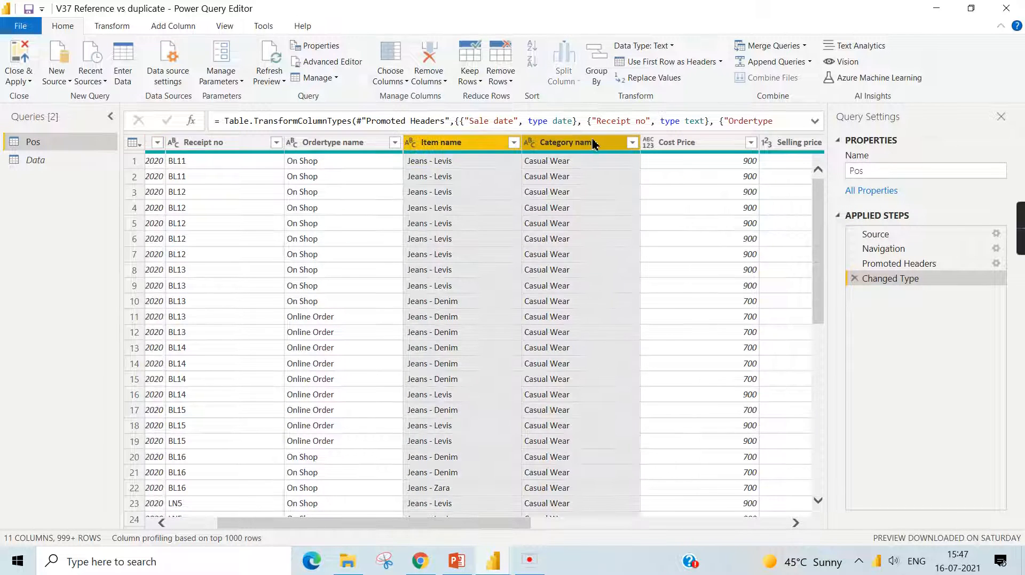
pyautogui.moveTo(632, 168)
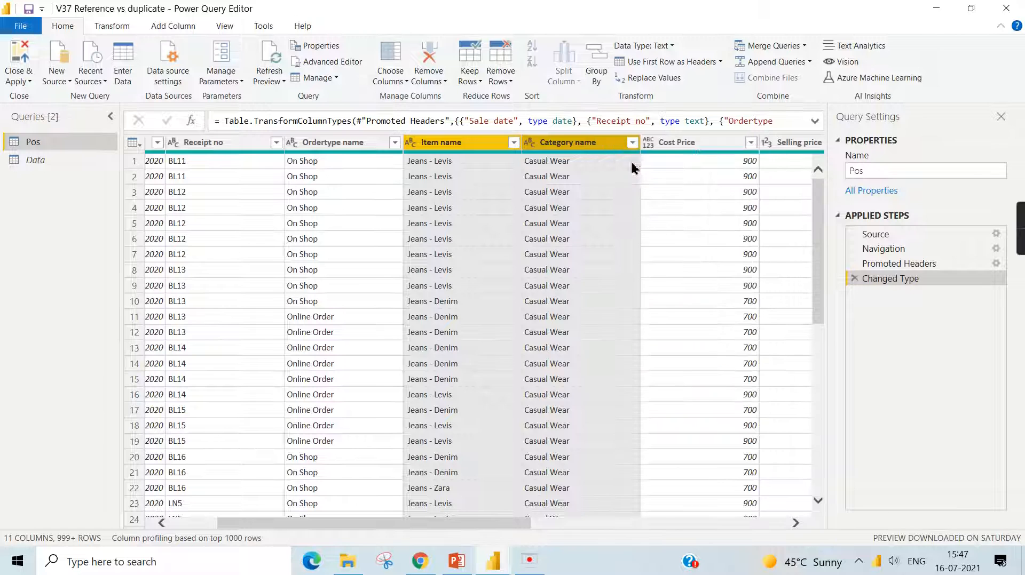
pyautogui.rightClick(558, 142)
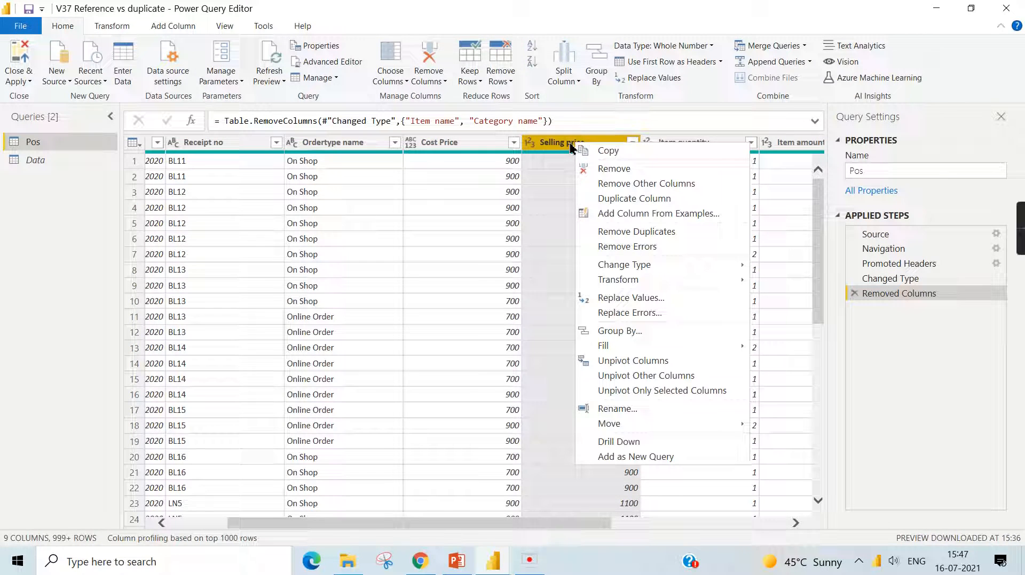
pyautogui.click(624, 265)
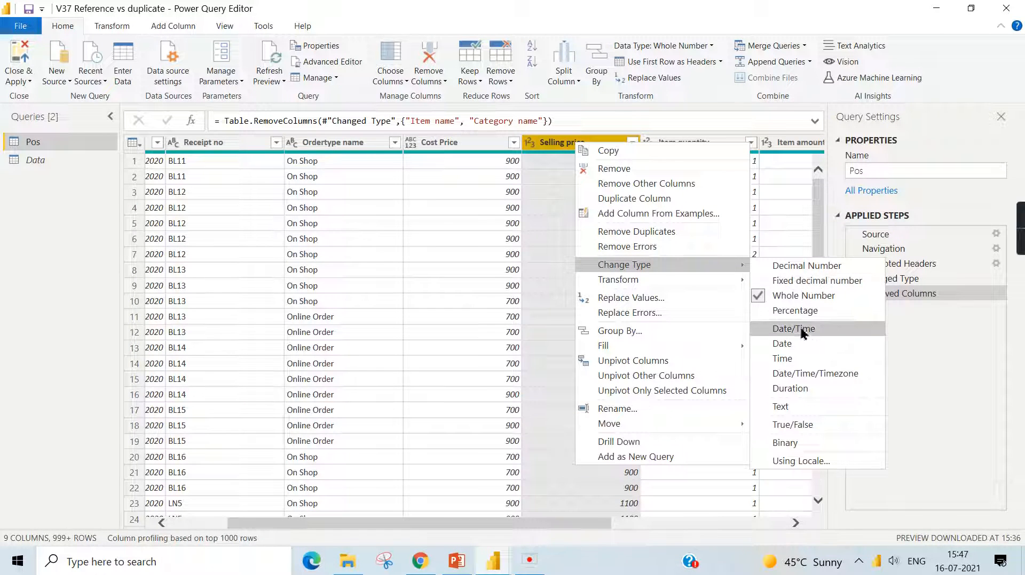
pyautogui.click(816, 280)
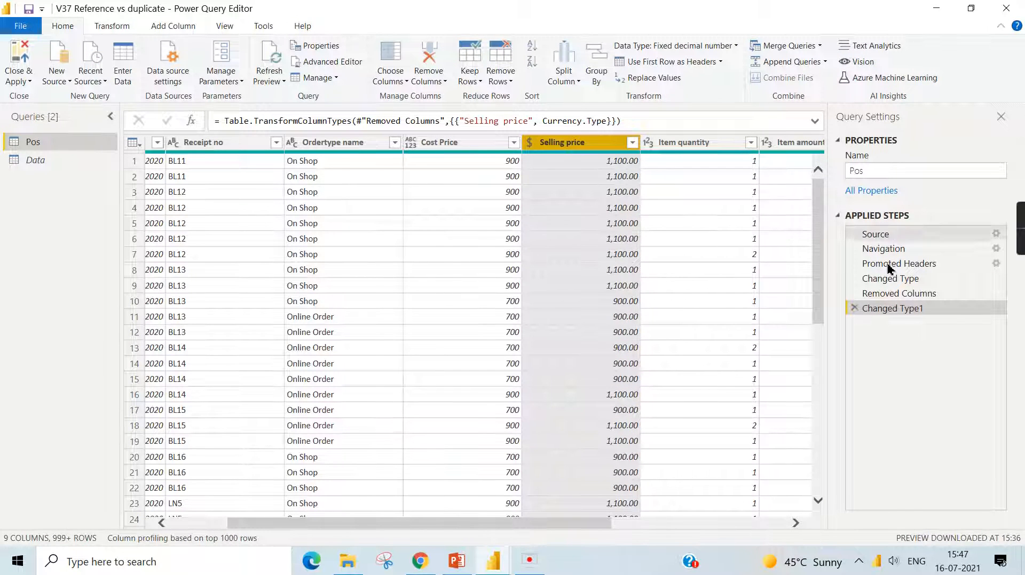
pyautogui.moveTo(82, 195)
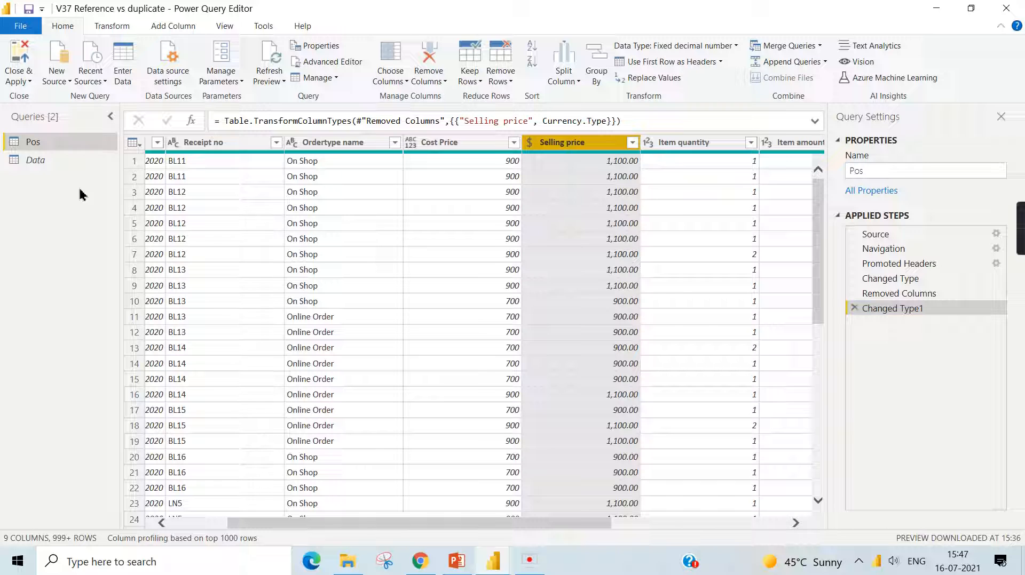
# Duplicate the Pos query as a full independent copy named Pos Dup.
pyautogui.rightClick(33, 142)
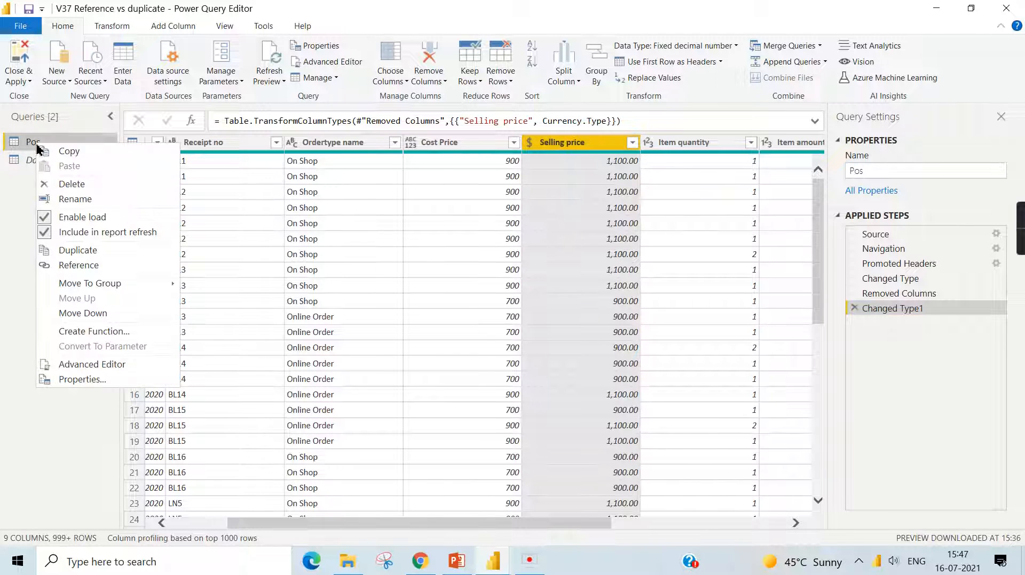
pyautogui.moveTo(77, 249)
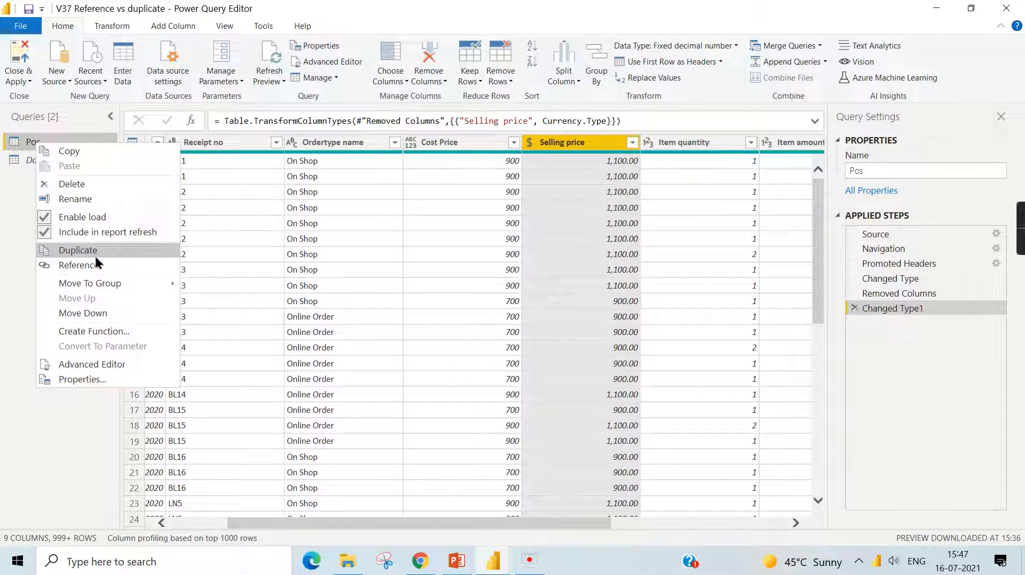
pyautogui.click(77, 249)
pyautogui.write(' Dup')
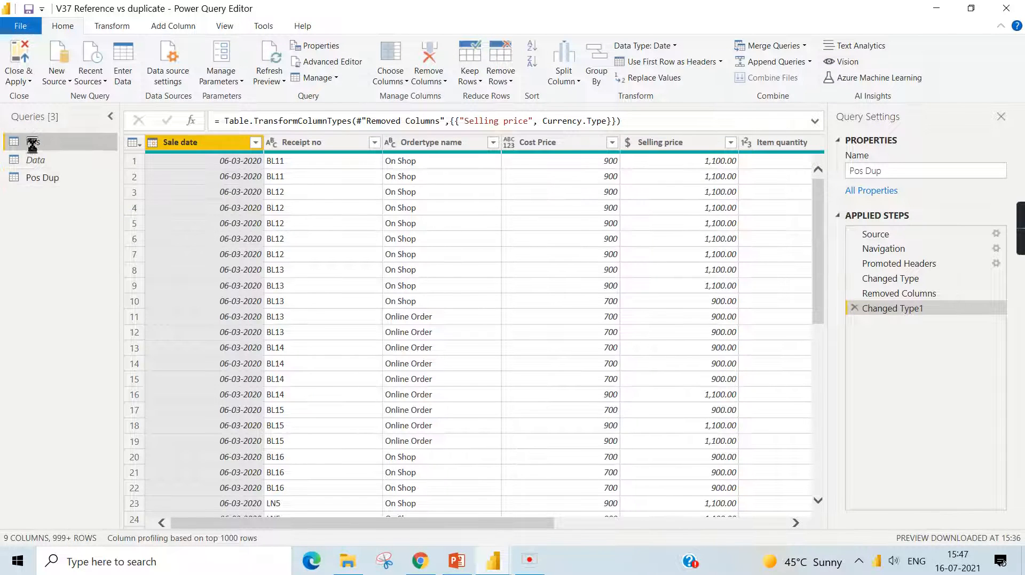
# Create a Reference query from Pos and rename the new Pos (2) to Pos Ref.
pyautogui.rightClick(33, 143)
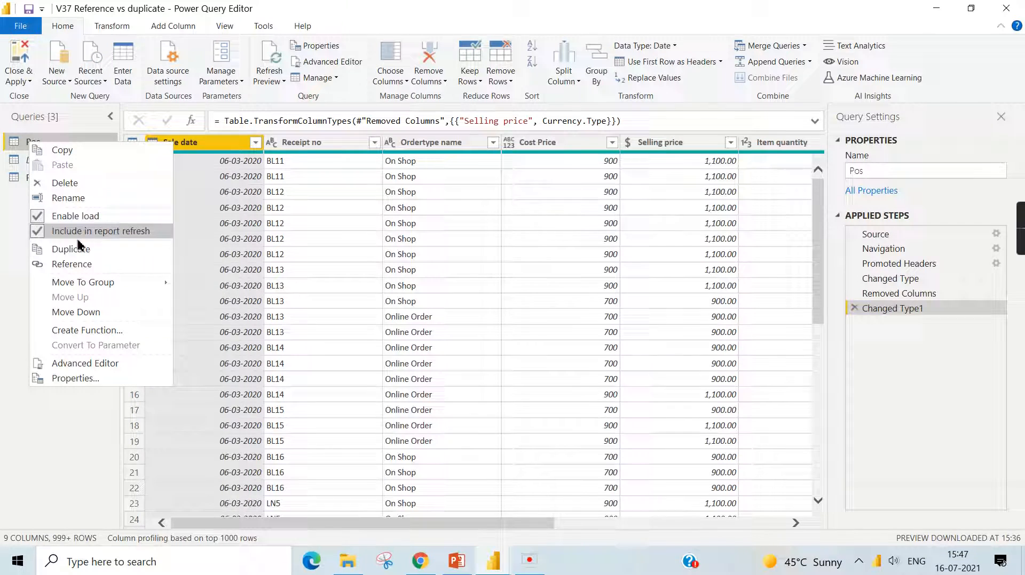
pyautogui.click(72, 264)
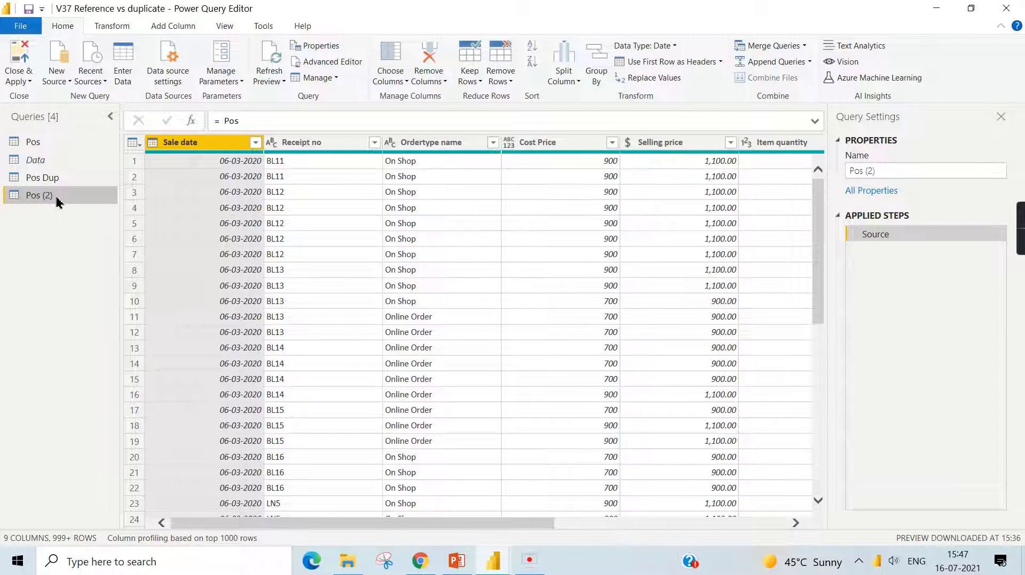
pyautogui.doubleClick(38, 195)
pyautogui.write('Ref')
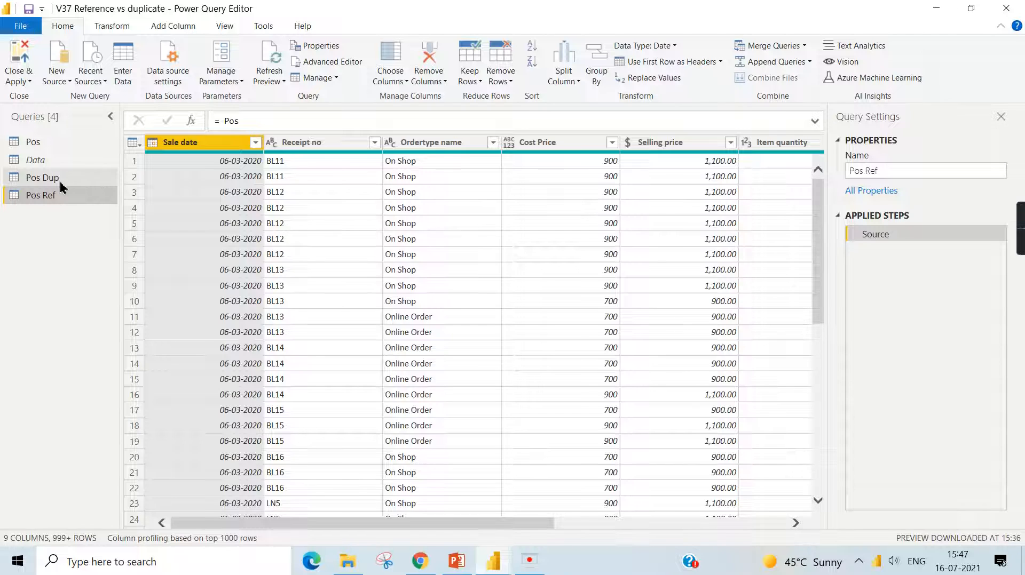
pyautogui.click(42, 177)
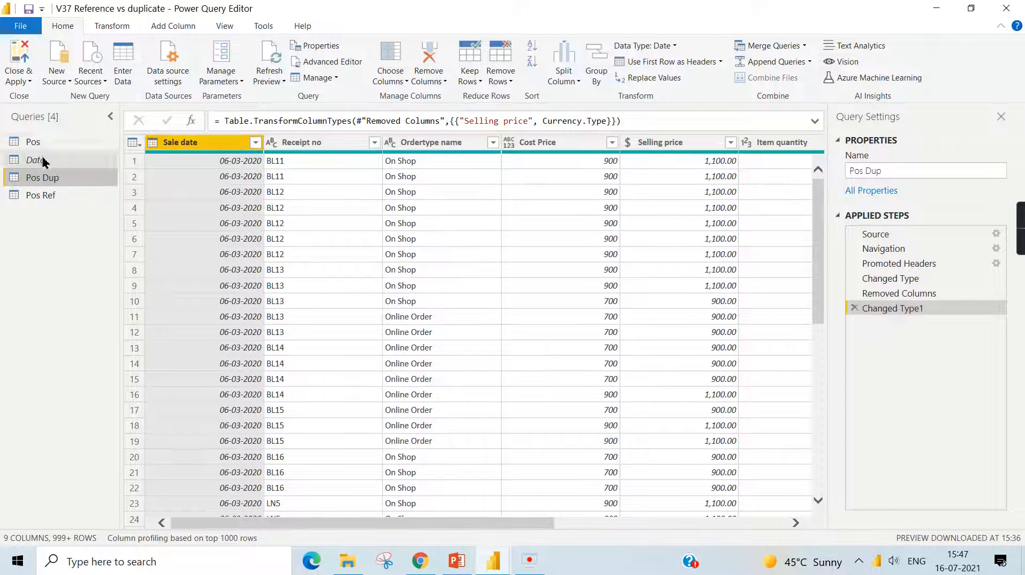
pyautogui.click(34, 142)
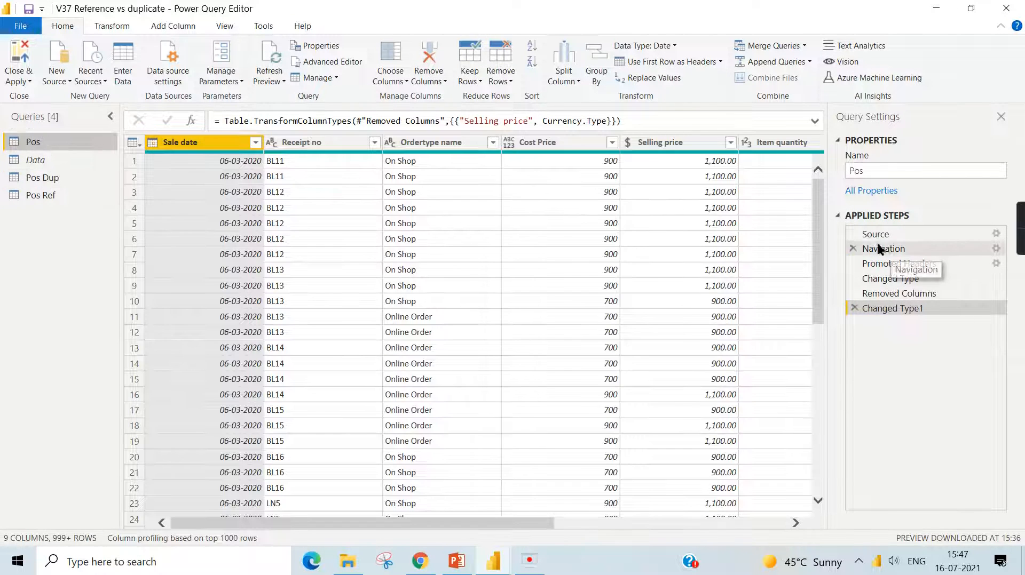
pyautogui.moveTo(90, 202)
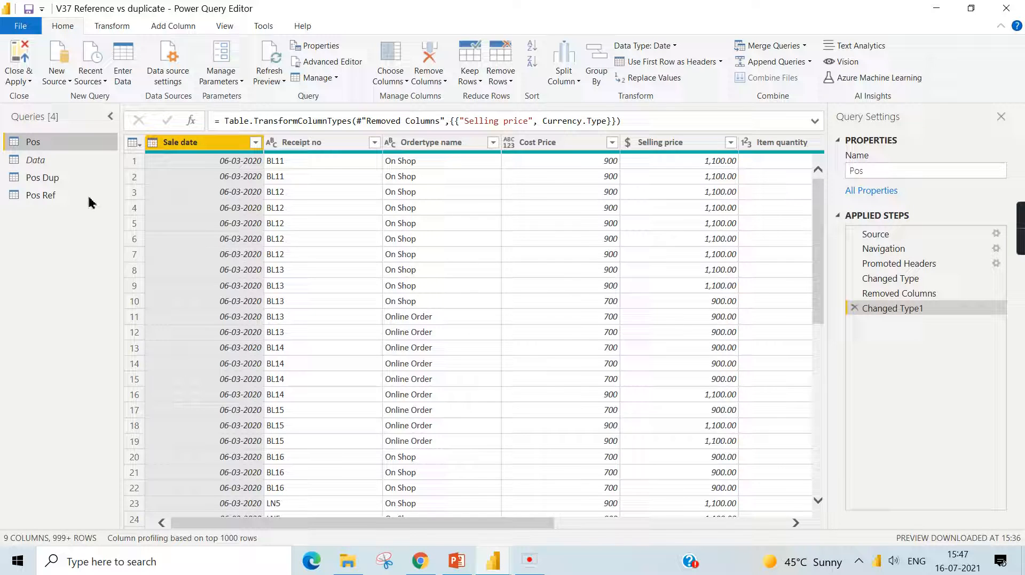
# Review Pos Dup's applied steps, then switch to Pos Ref with its single Source step.
pyautogui.click(42, 177)
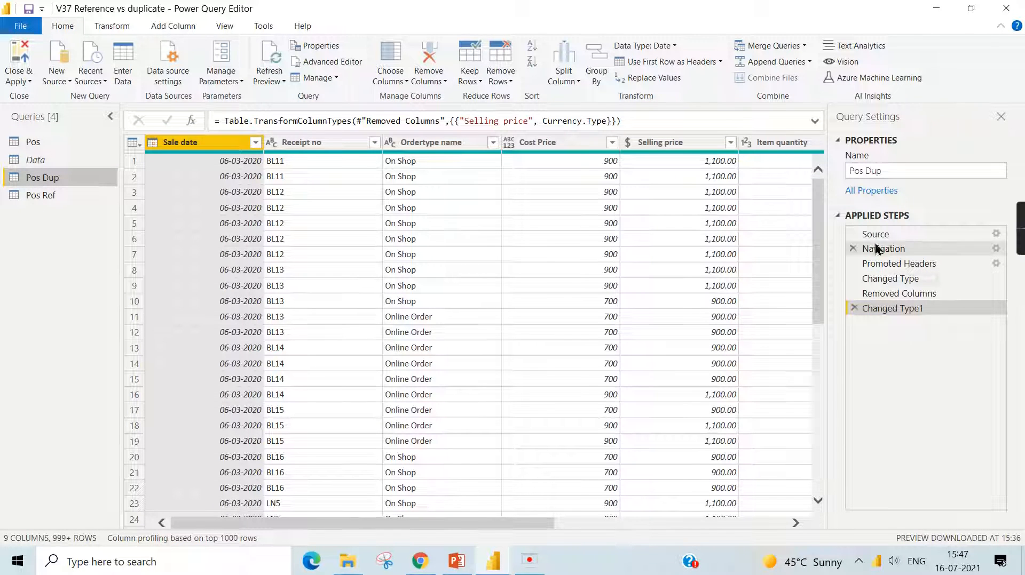
pyautogui.moveTo(886, 255)
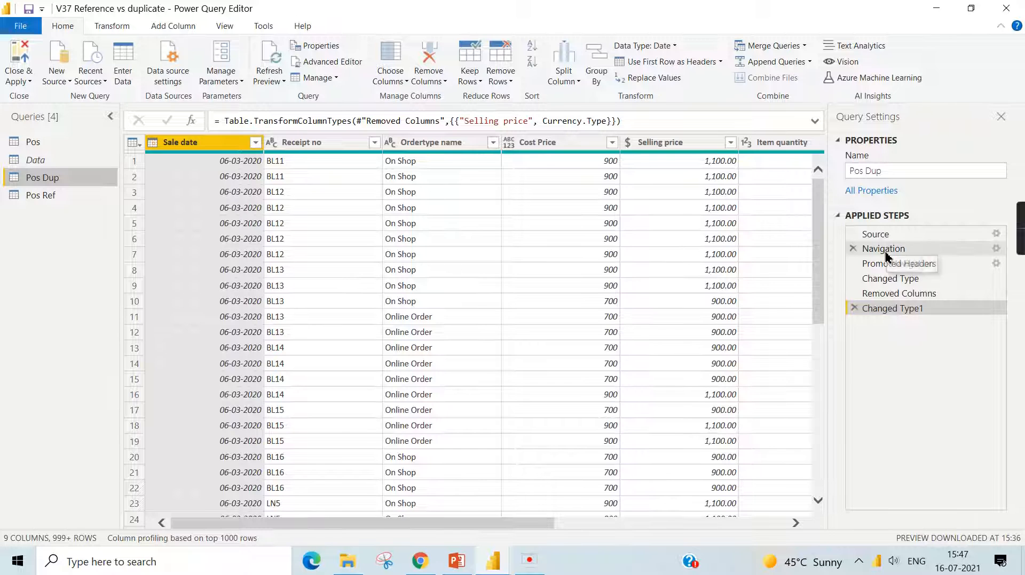
pyautogui.moveTo(56, 143)
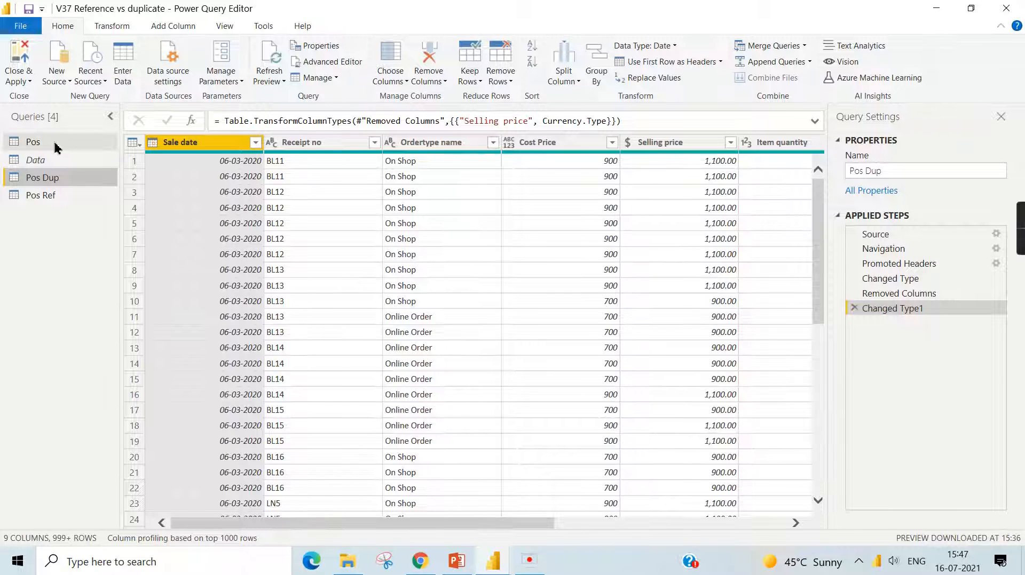
pyautogui.moveTo(33, 142)
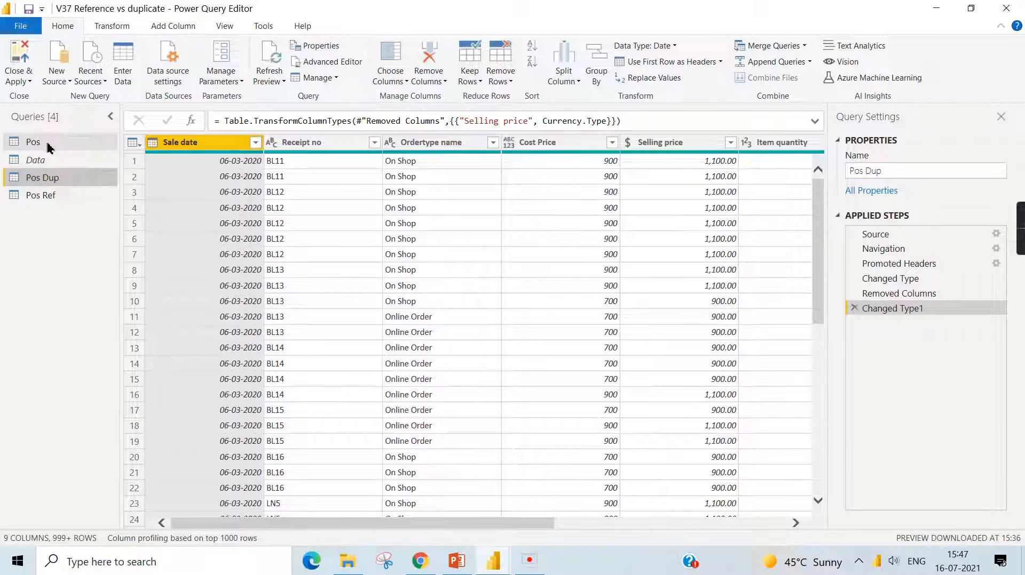
pyautogui.moveTo(89, 149)
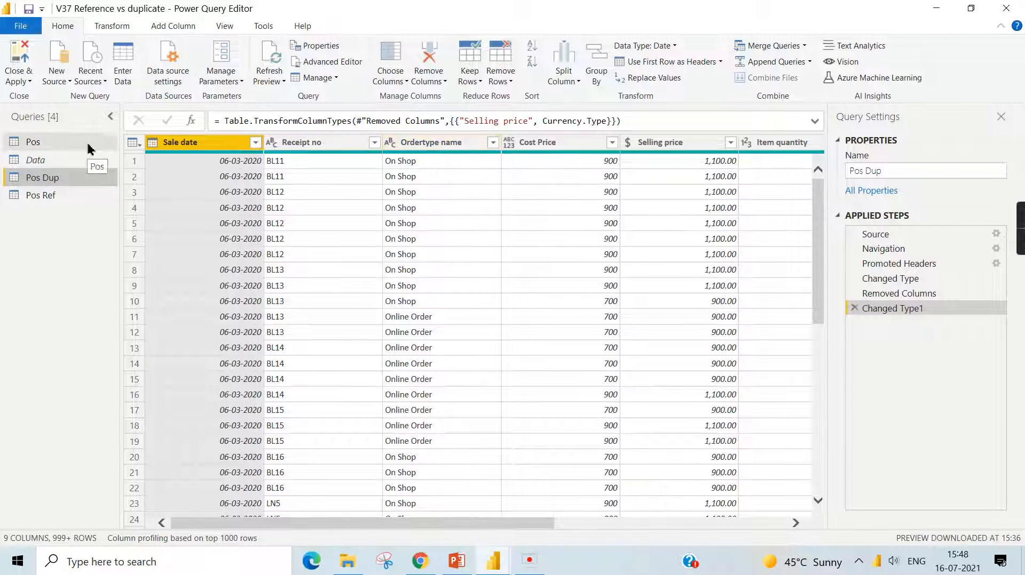
pyautogui.moveTo(943, 458)
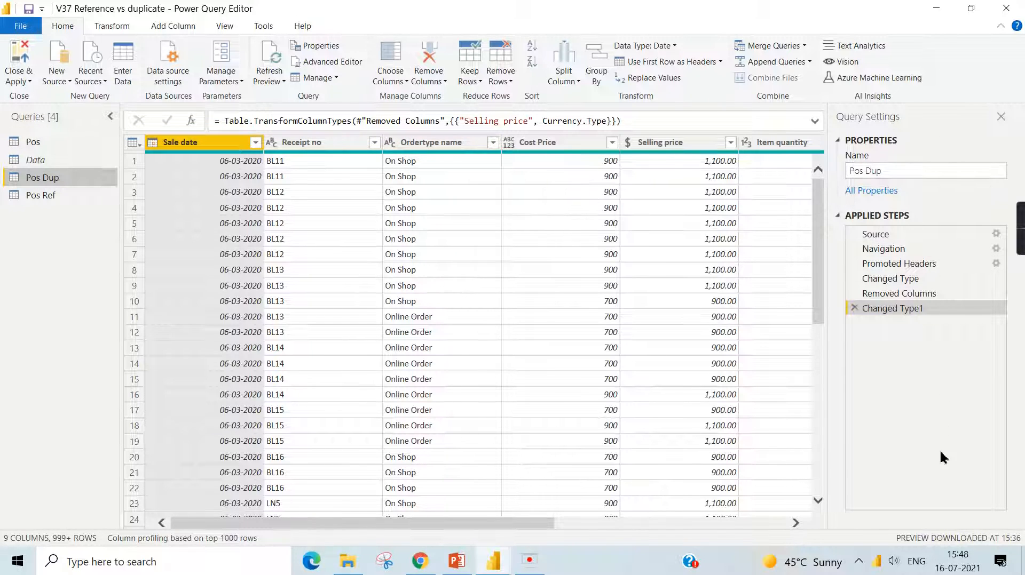
pyautogui.moveTo(918, 447)
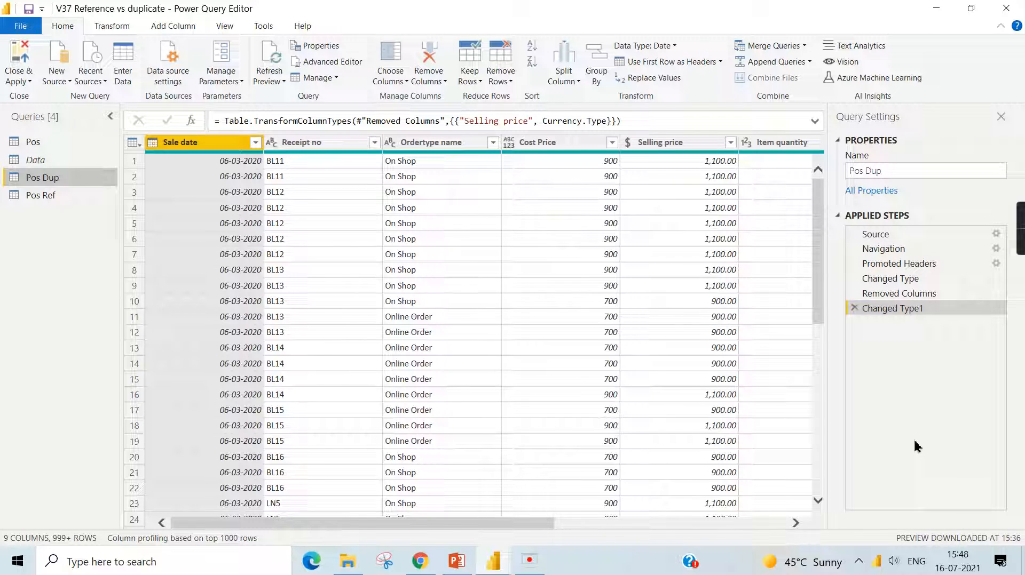
pyautogui.moveTo(41, 177)
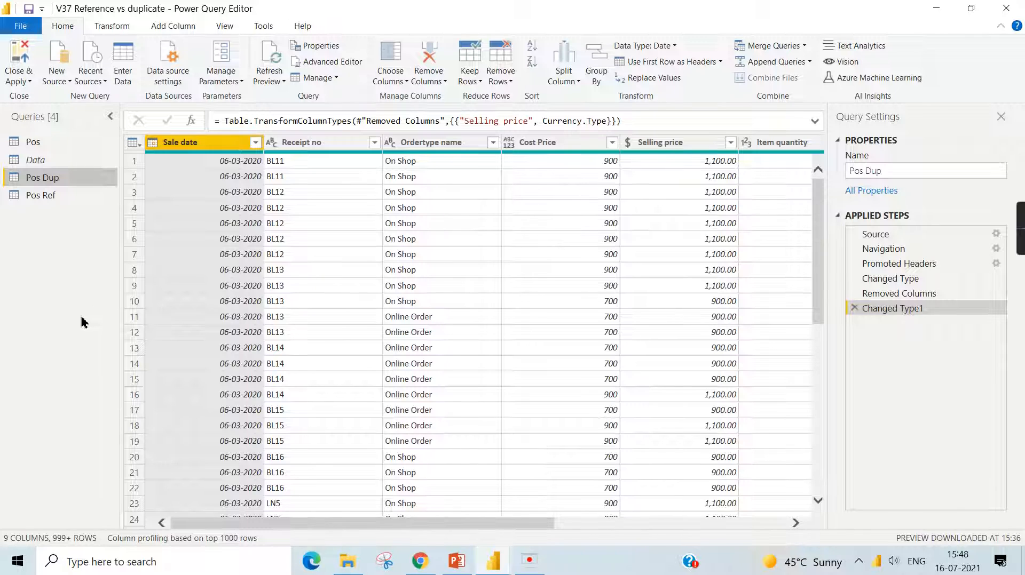
pyautogui.moveTo(38, 221)
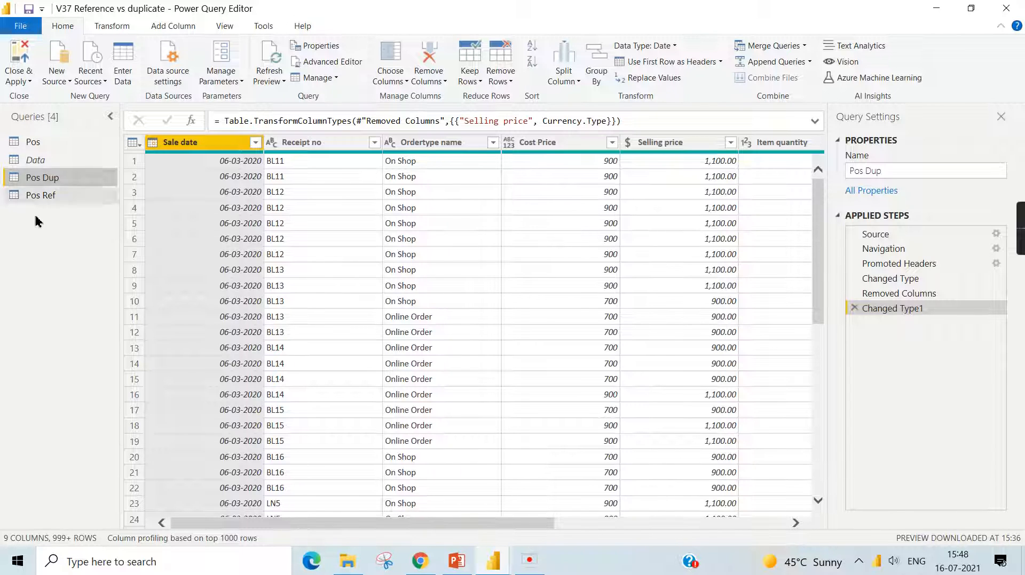
pyautogui.moveTo(58, 184)
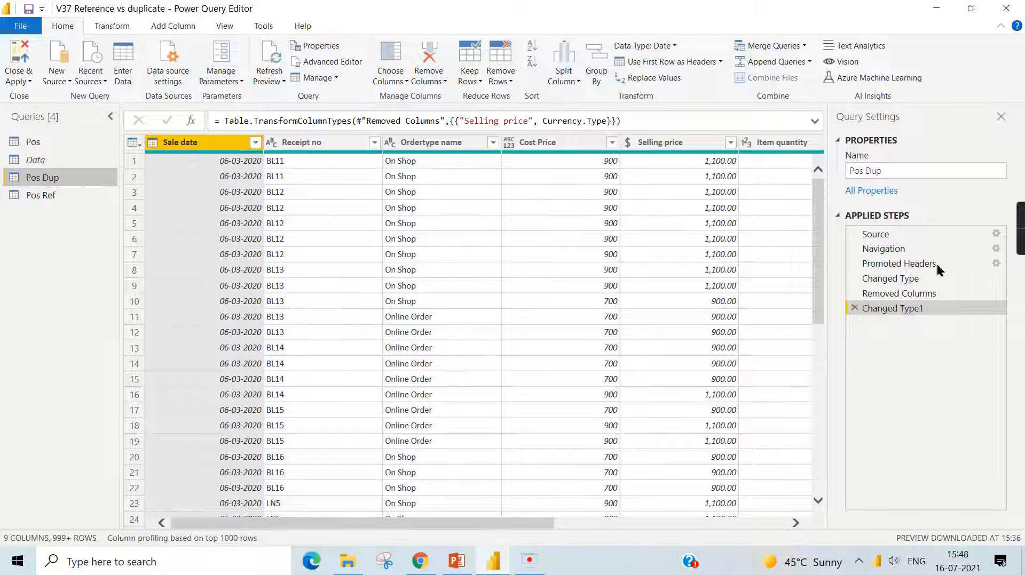
pyautogui.moveTo(40, 195)
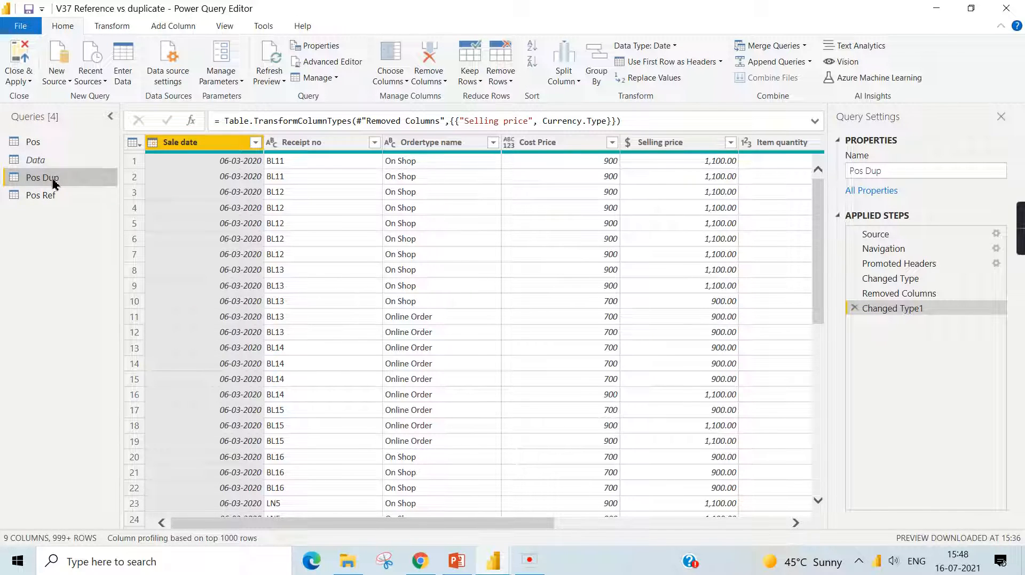
pyautogui.moveTo(41, 177)
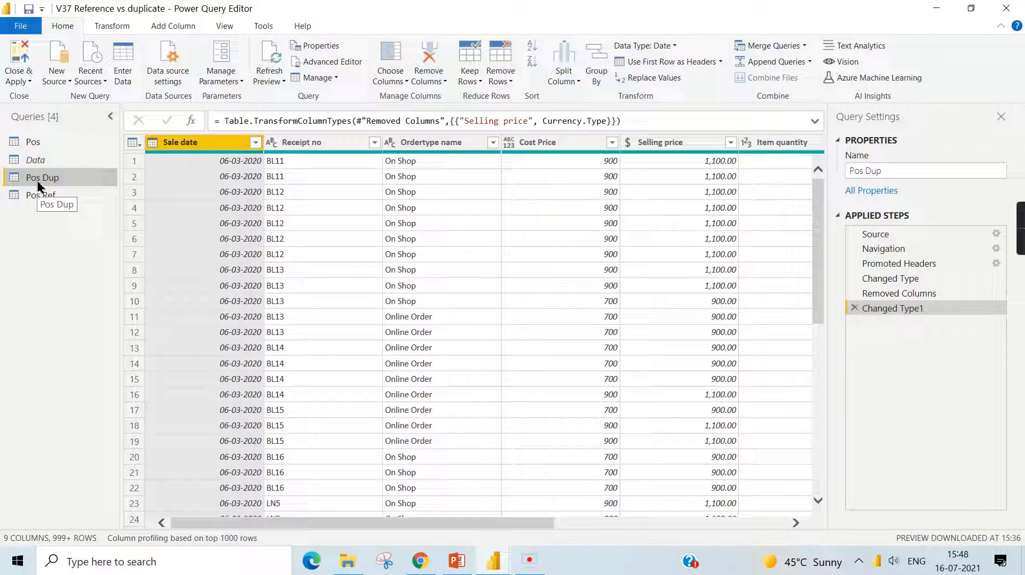
pyautogui.moveTo(64, 208)
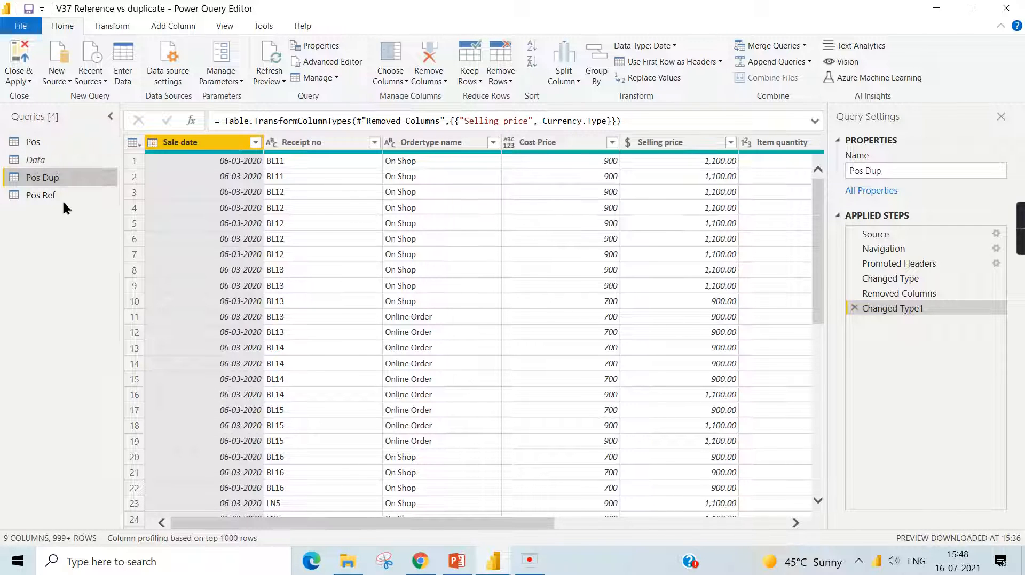
pyautogui.click(41, 195)
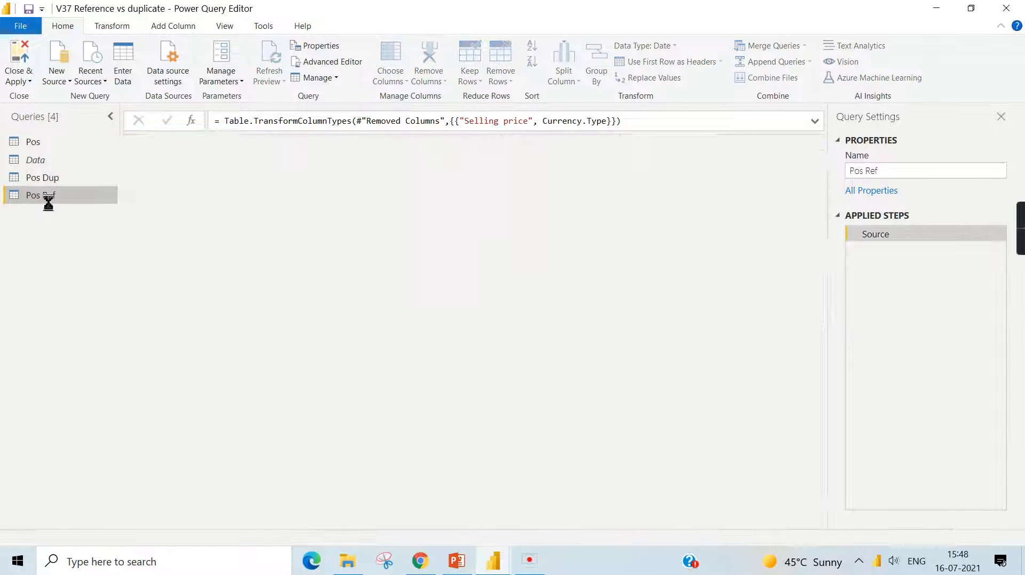
pyautogui.click(40, 195)
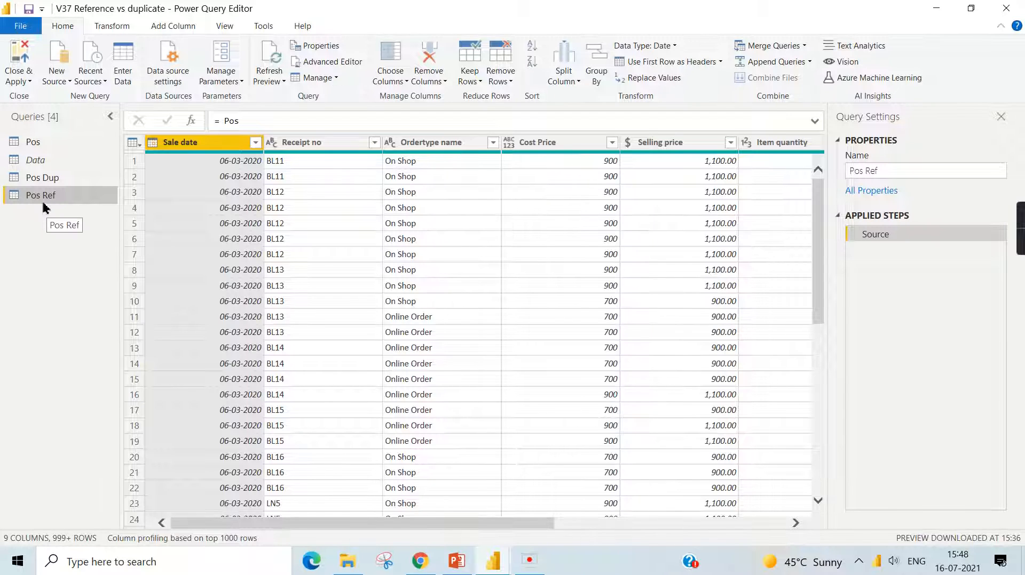
pyautogui.moveTo(42, 177)
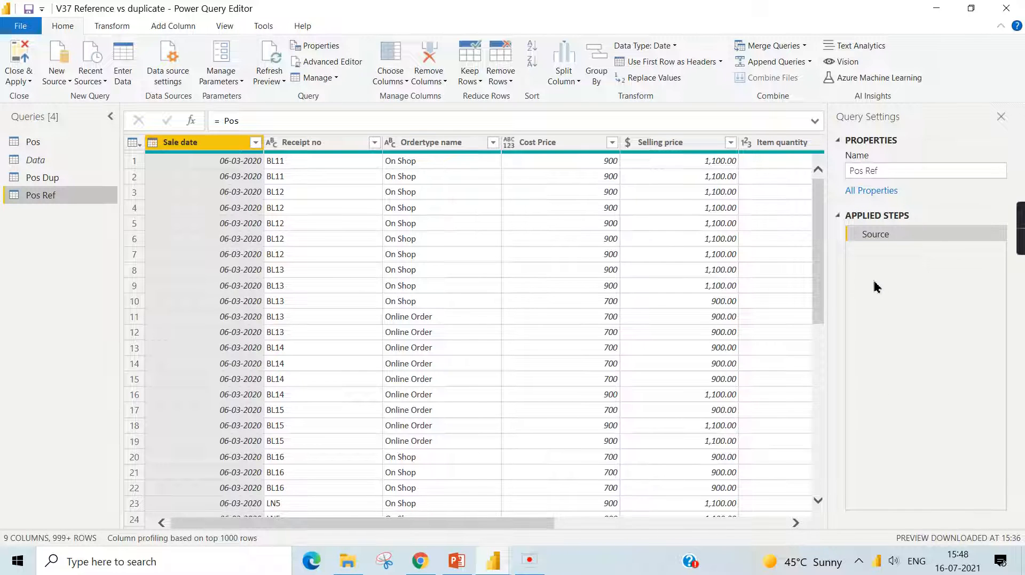
pyautogui.moveTo(41, 200)
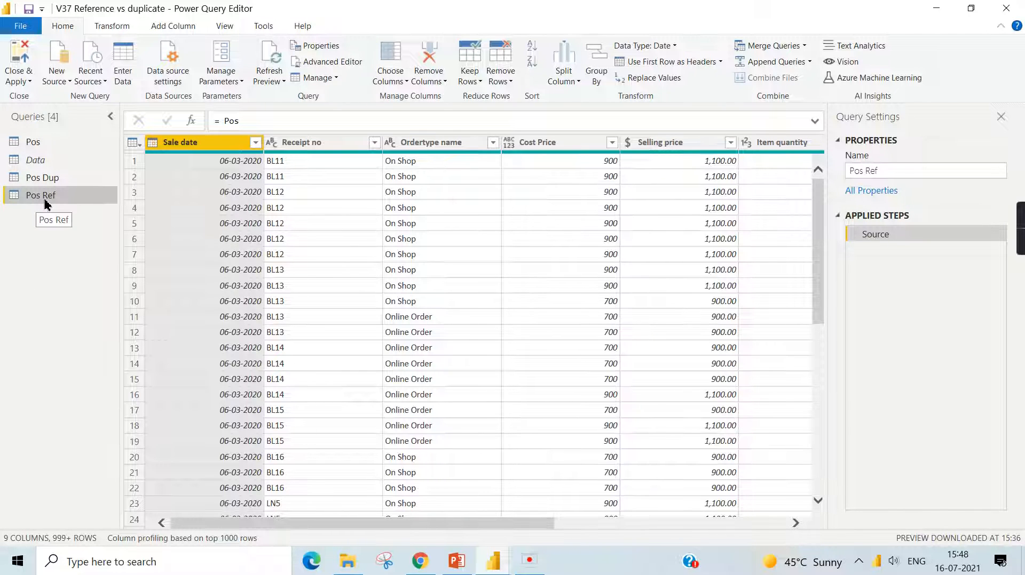
pyautogui.moveTo(33, 142)
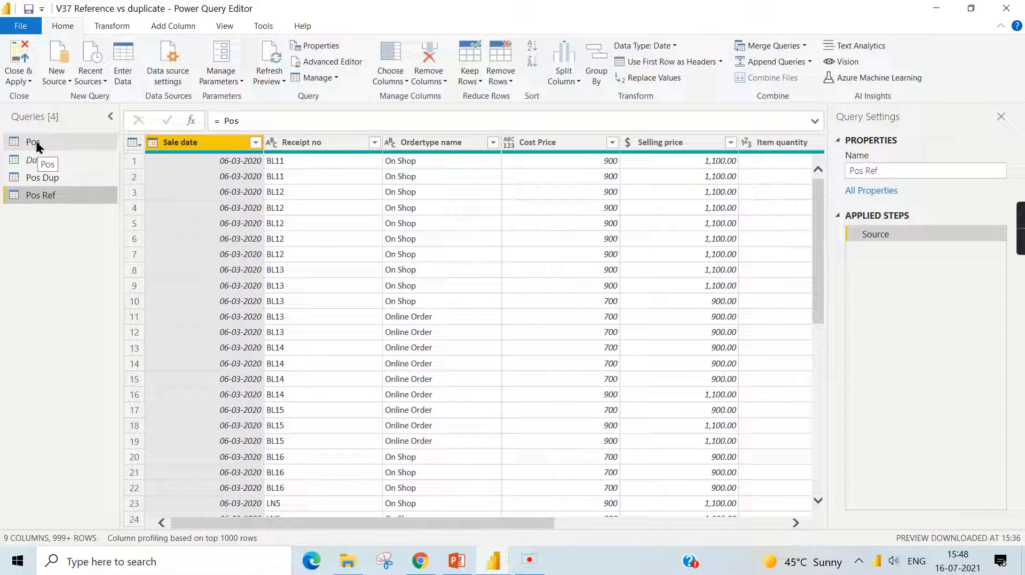
pyautogui.moveTo(40, 203)
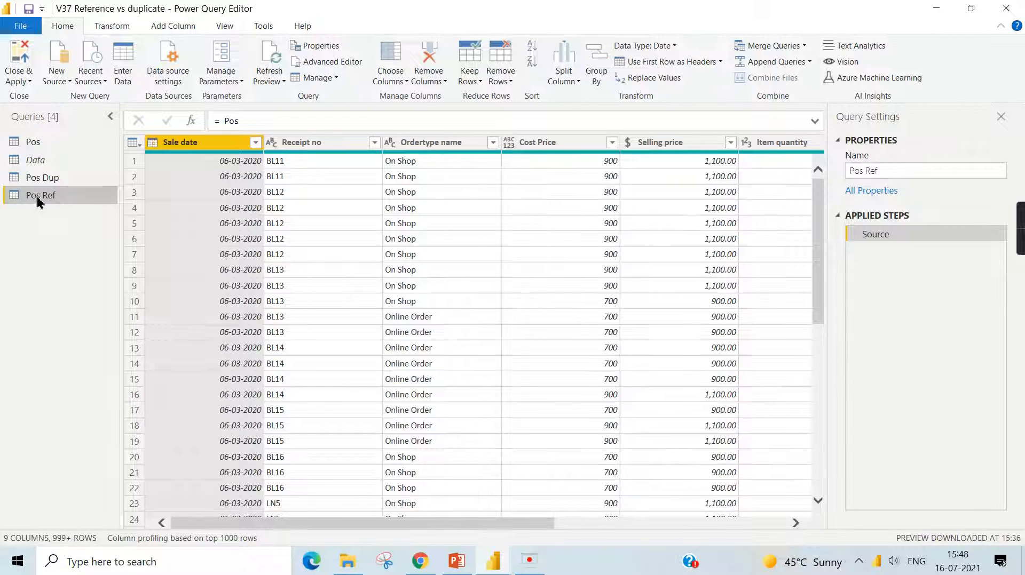
pyautogui.moveTo(33, 142)
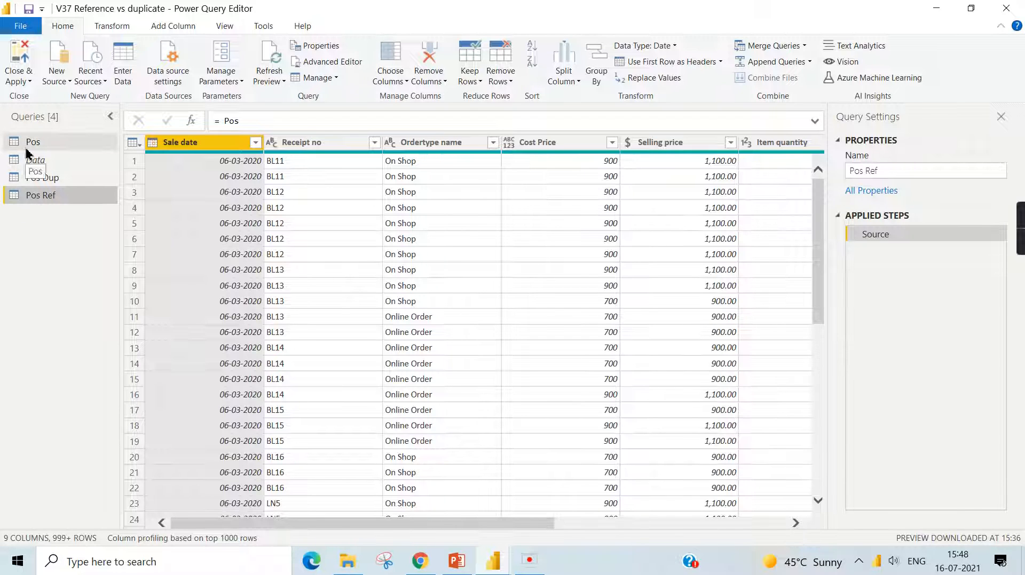
pyautogui.moveTo(64, 269)
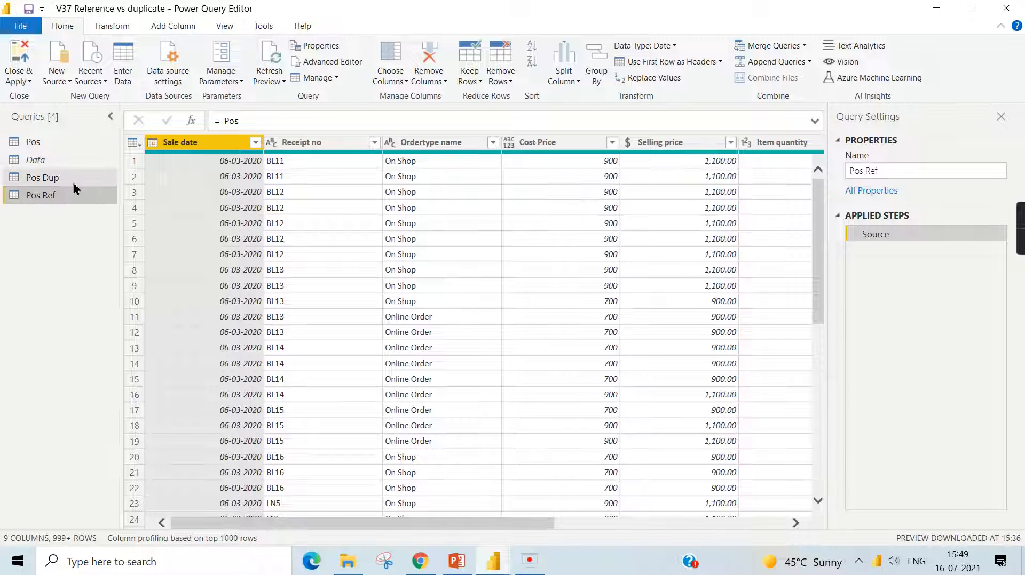
pyautogui.moveTo(33, 142)
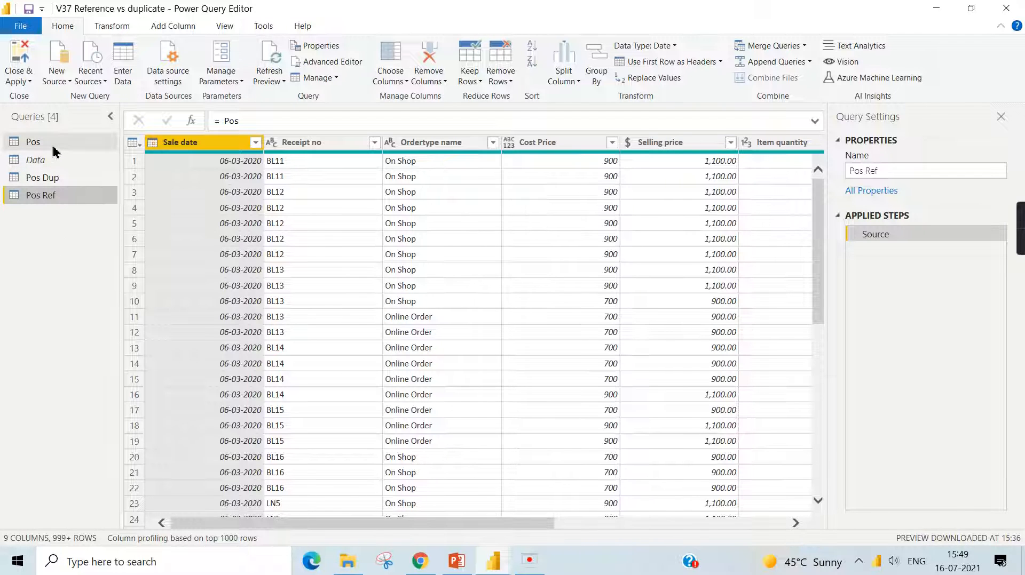
pyautogui.click(41, 177)
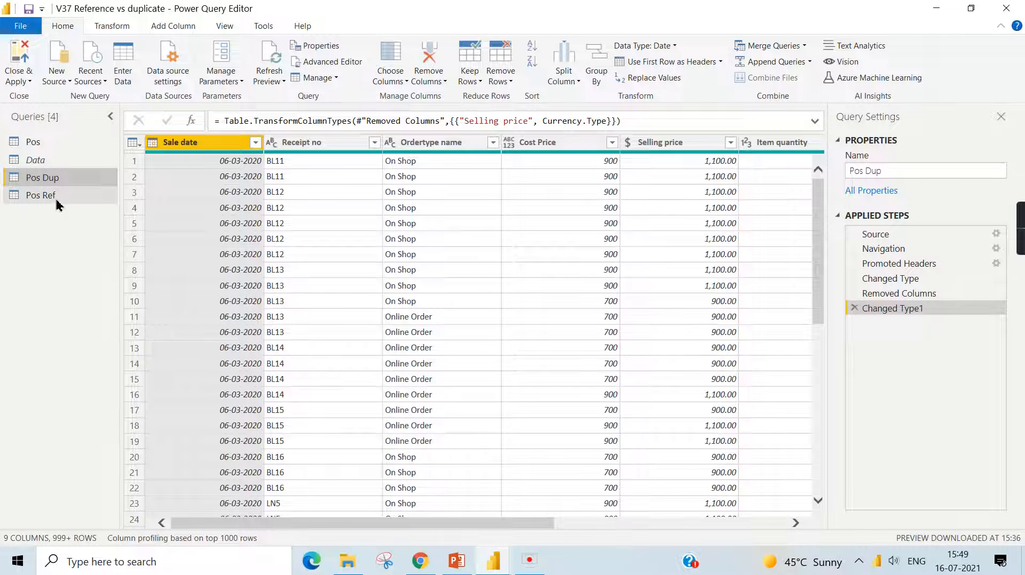
pyautogui.click(40, 196)
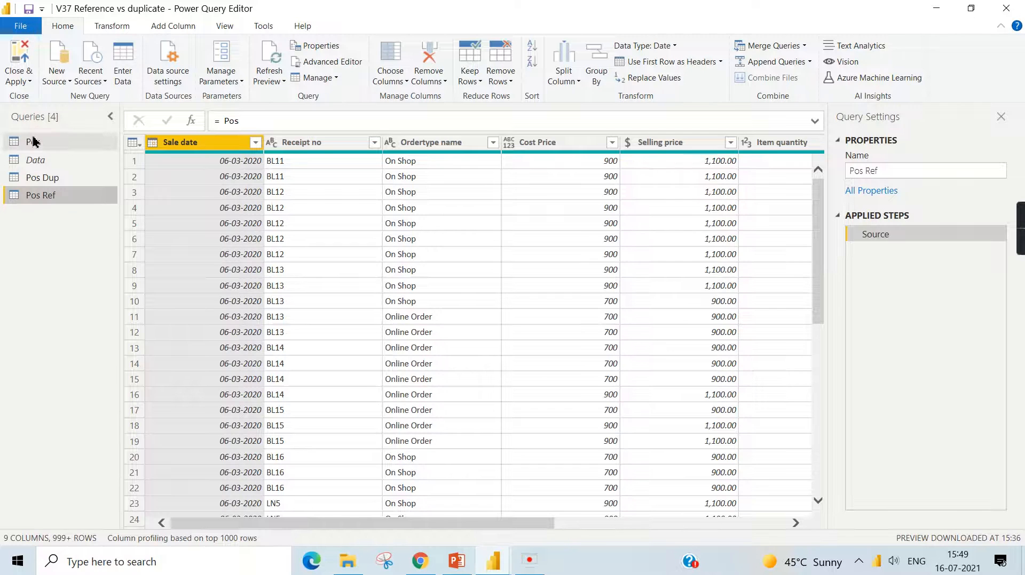
# Remove the Ordertype name and Cost Price columns from Pos and compare against Pos Dup.
pyautogui.click(33, 142)
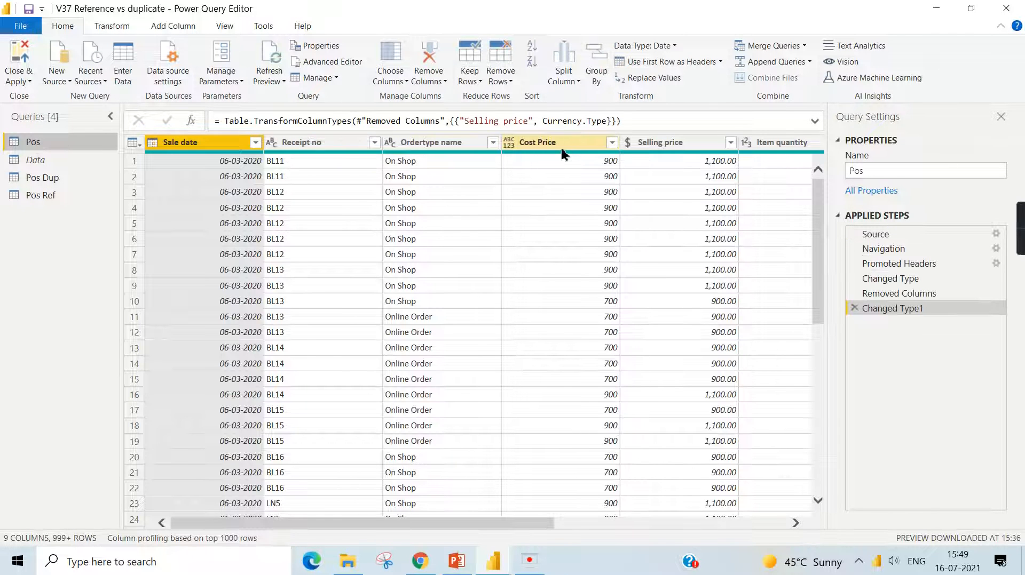
pyautogui.click(430, 142)
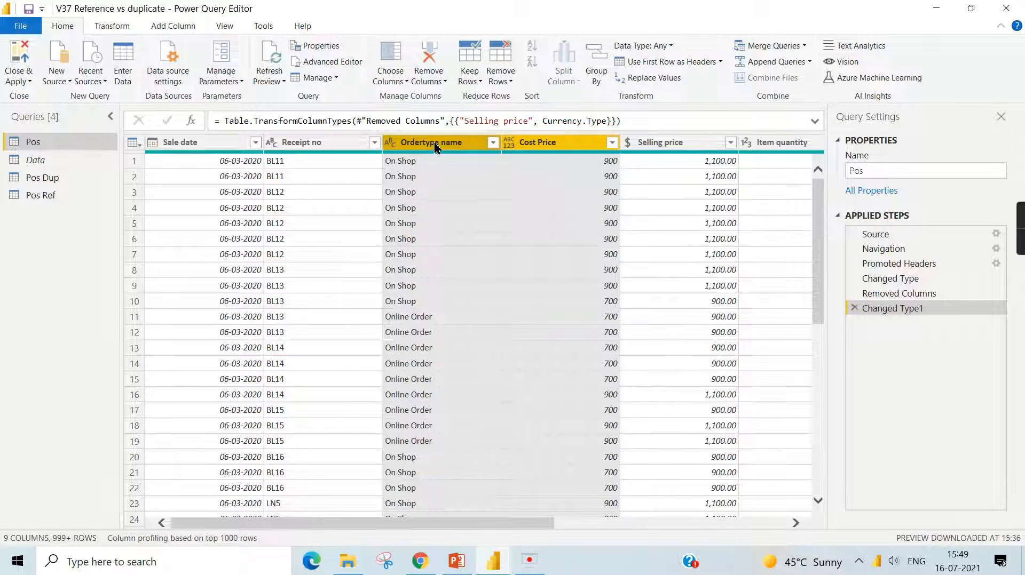
pyautogui.rightClick(432, 142)
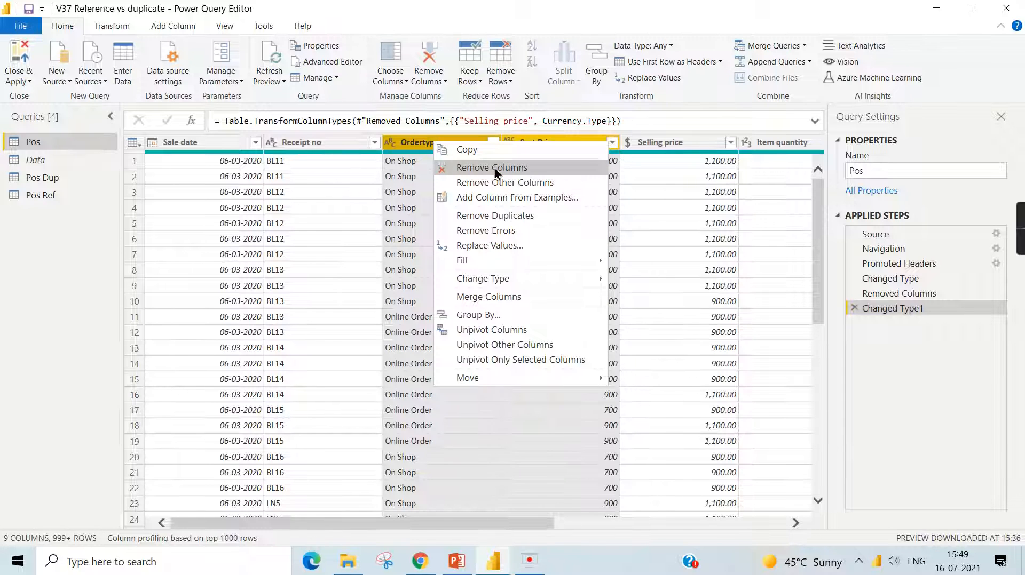
pyautogui.click(491, 167)
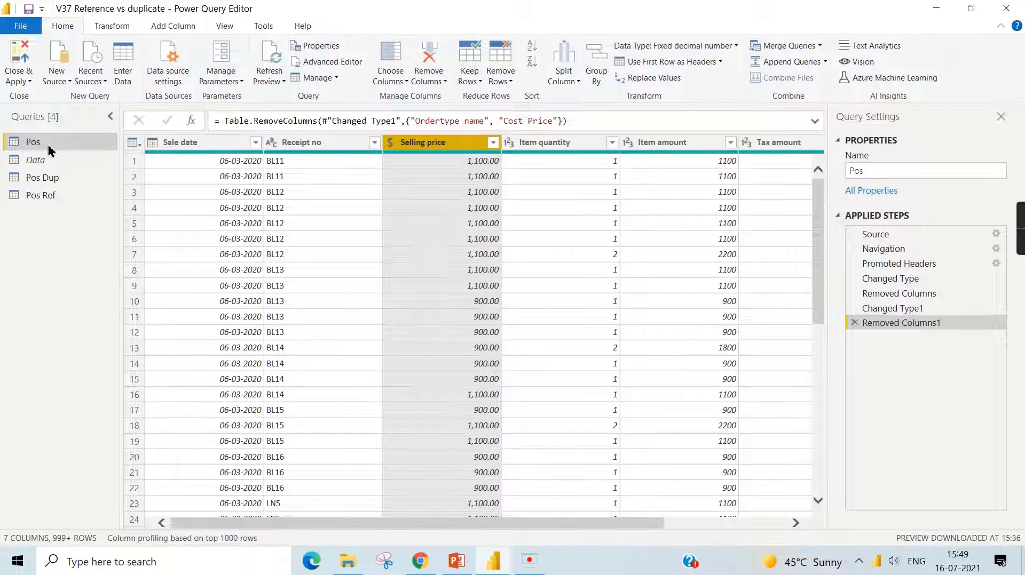
pyautogui.click(42, 177)
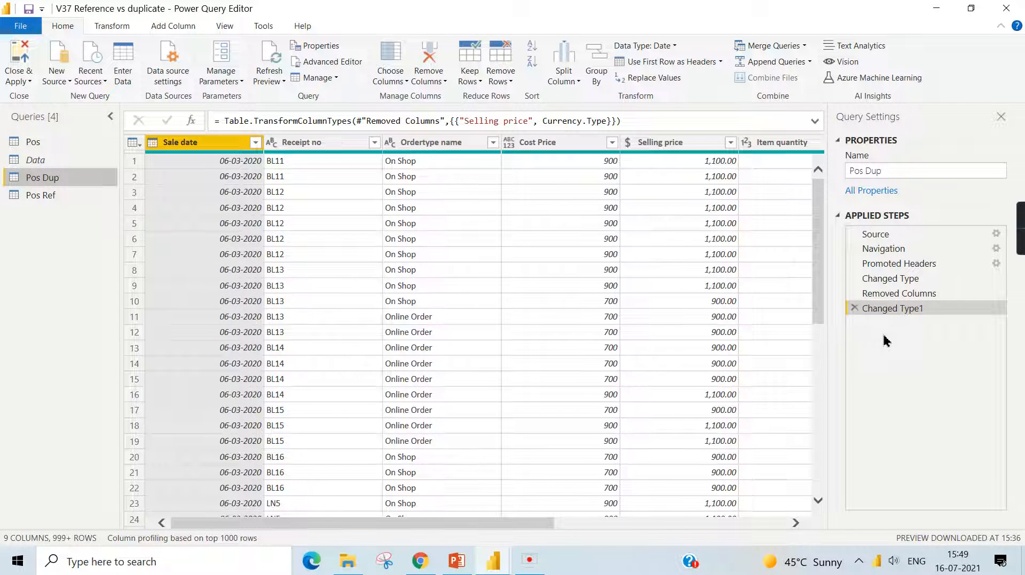
pyautogui.click(41, 195)
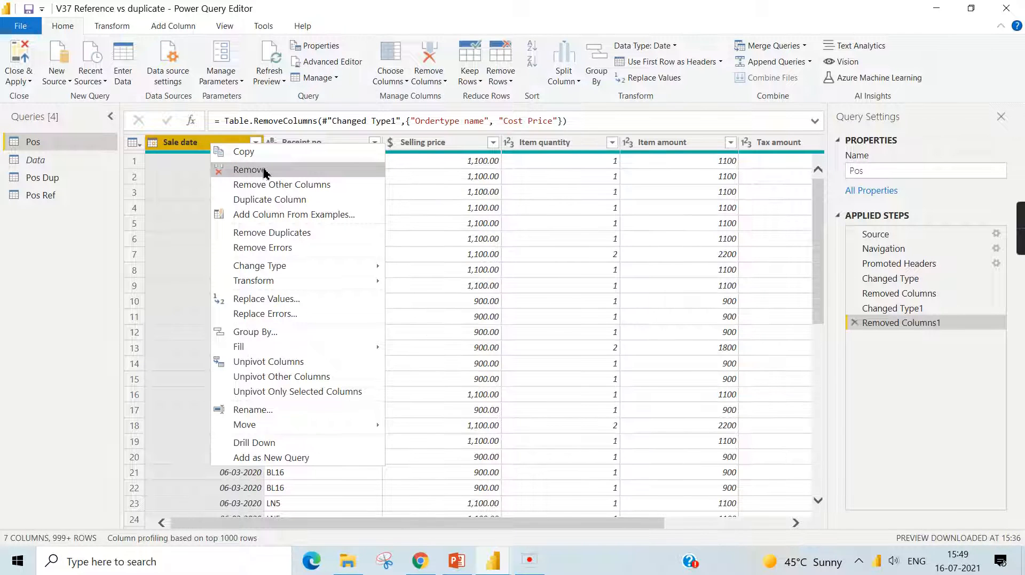
# Remove the Sale date column from Pos, then check Pos Ref mirrors six columns while Pos Dup keeps nine.
pyautogui.click(250, 169)
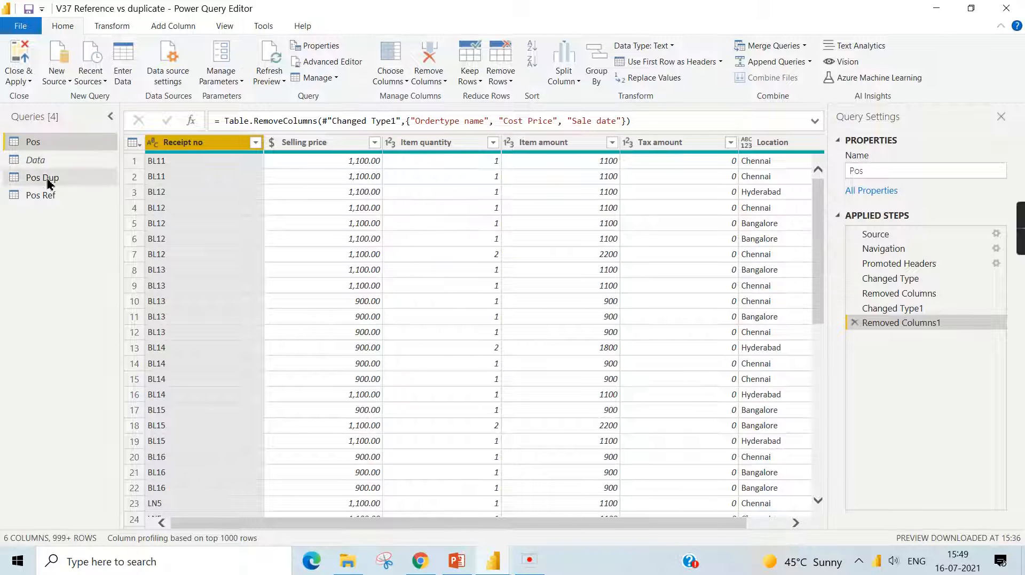
pyautogui.click(42, 177)
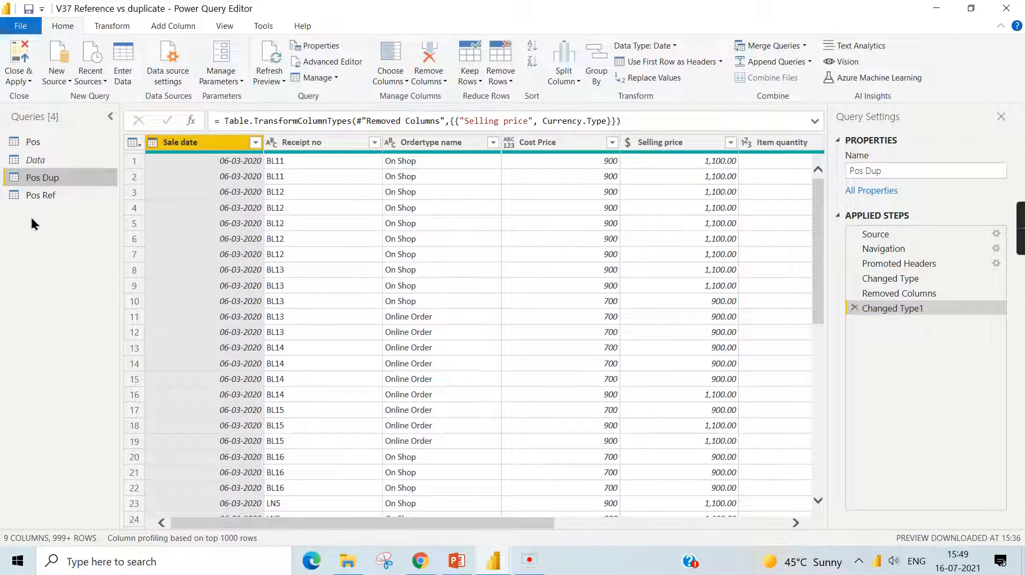
pyautogui.click(41, 196)
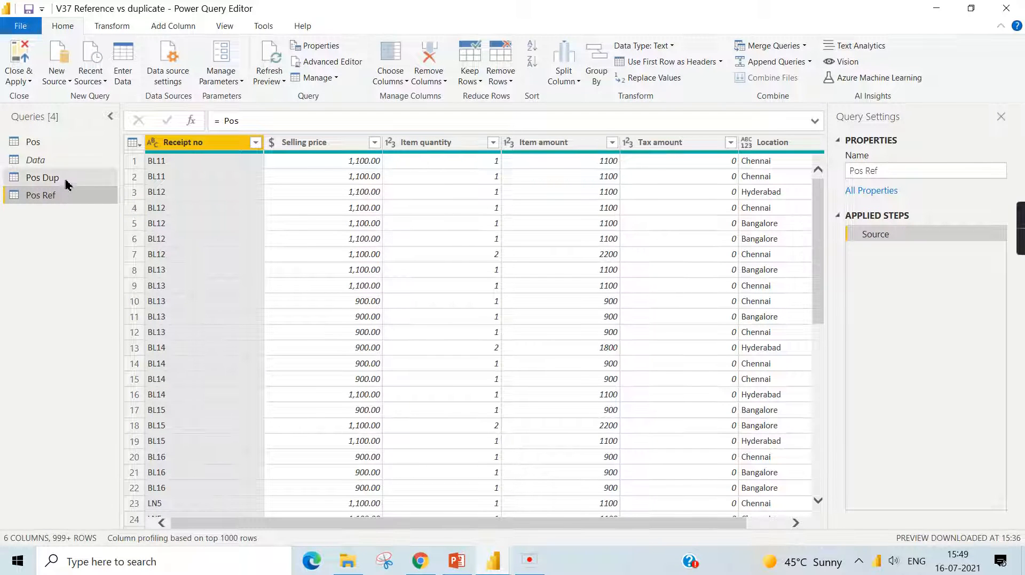
pyautogui.click(42, 177)
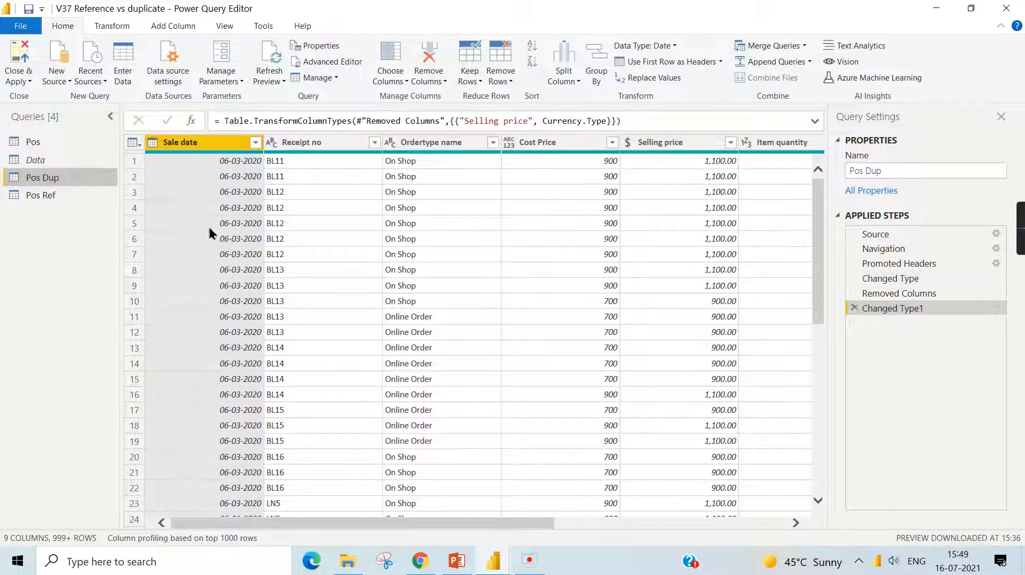
pyautogui.click(32, 142)
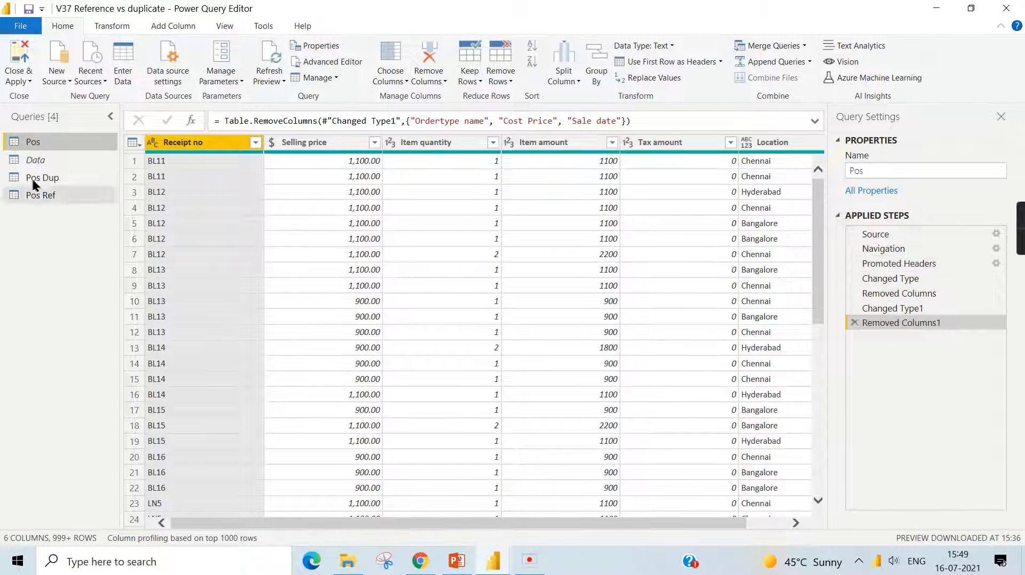
pyautogui.click(41, 178)
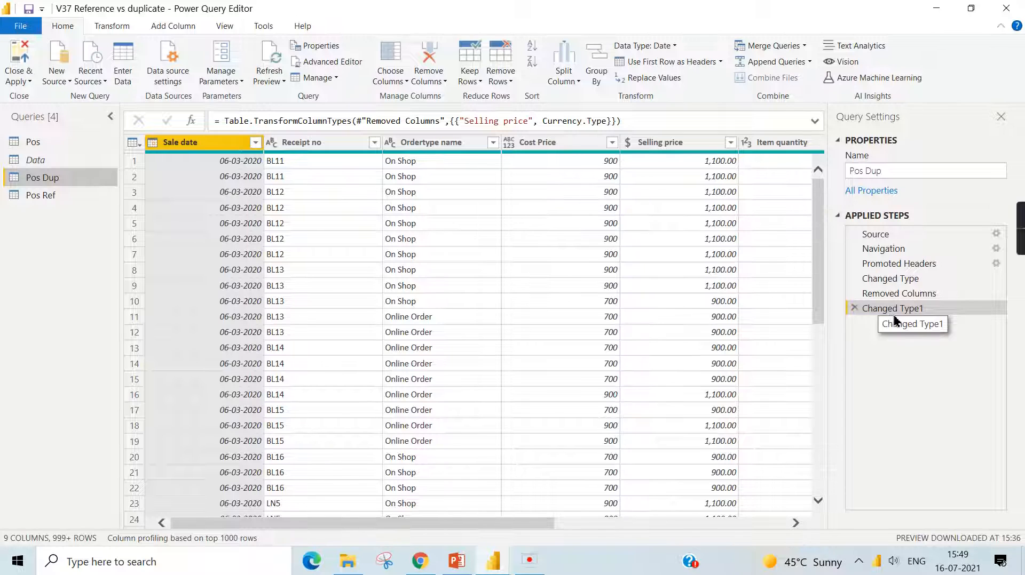
pyautogui.moveTo(68, 199)
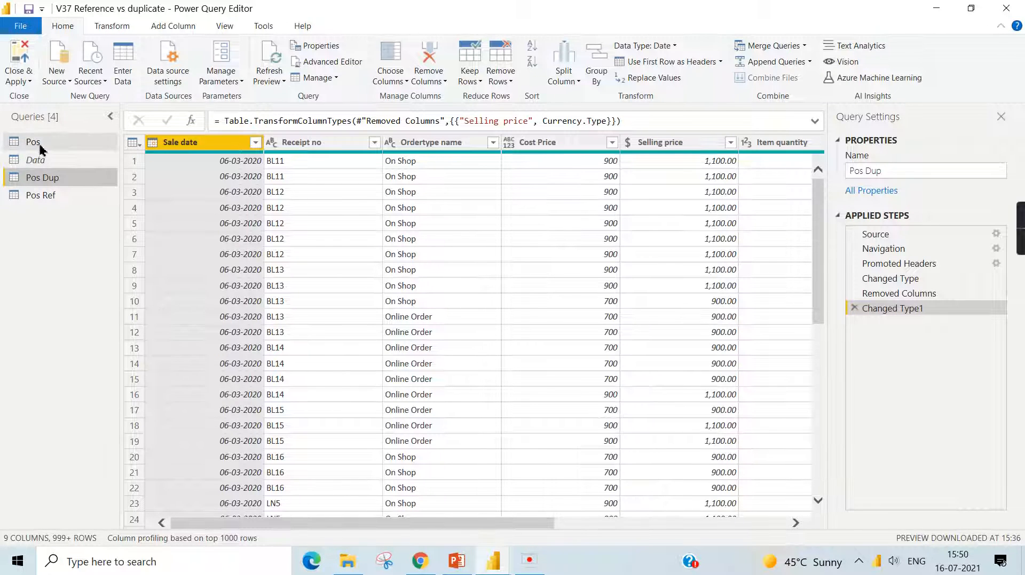
pyautogui.moveTo(41, 195)
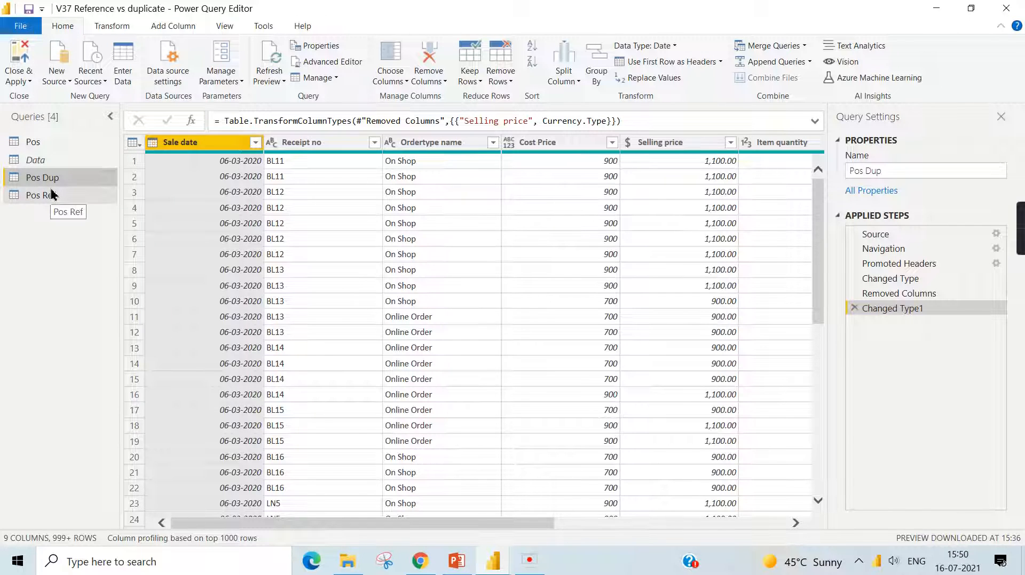
pyautogui.moveTo(88, 252)
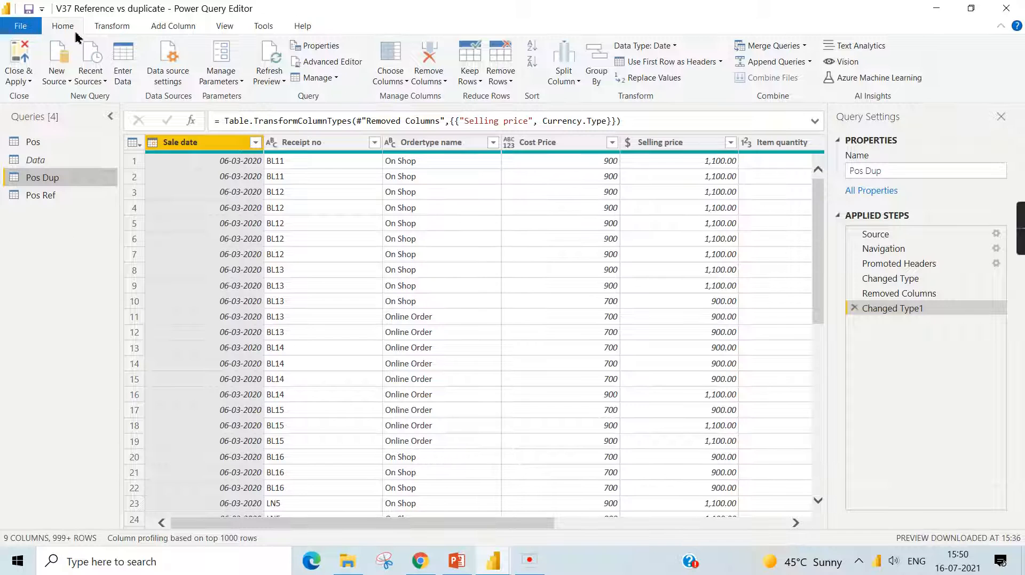
pyautogui.click(33, 142)
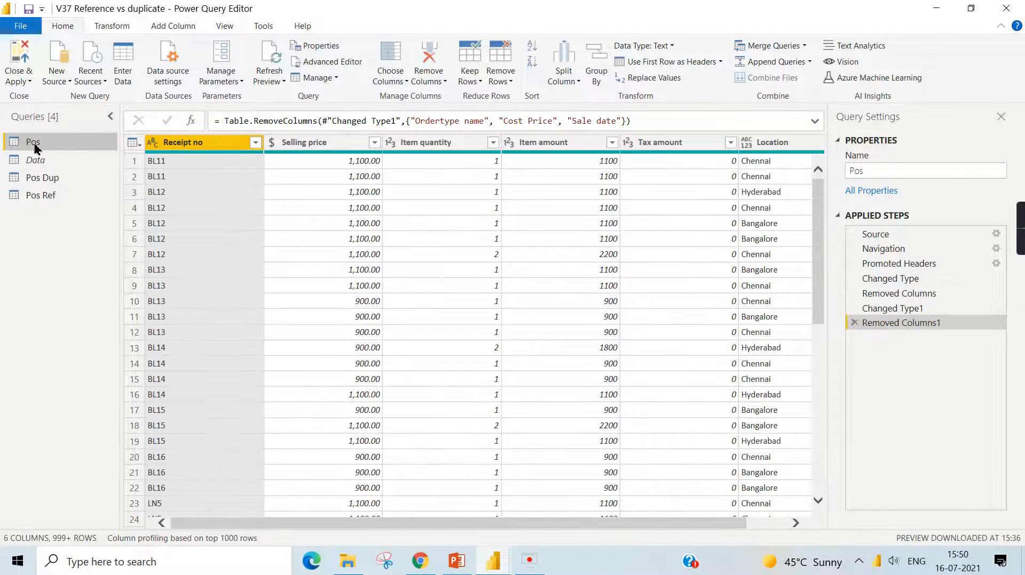
pyautogui.moveTo(35, 160)
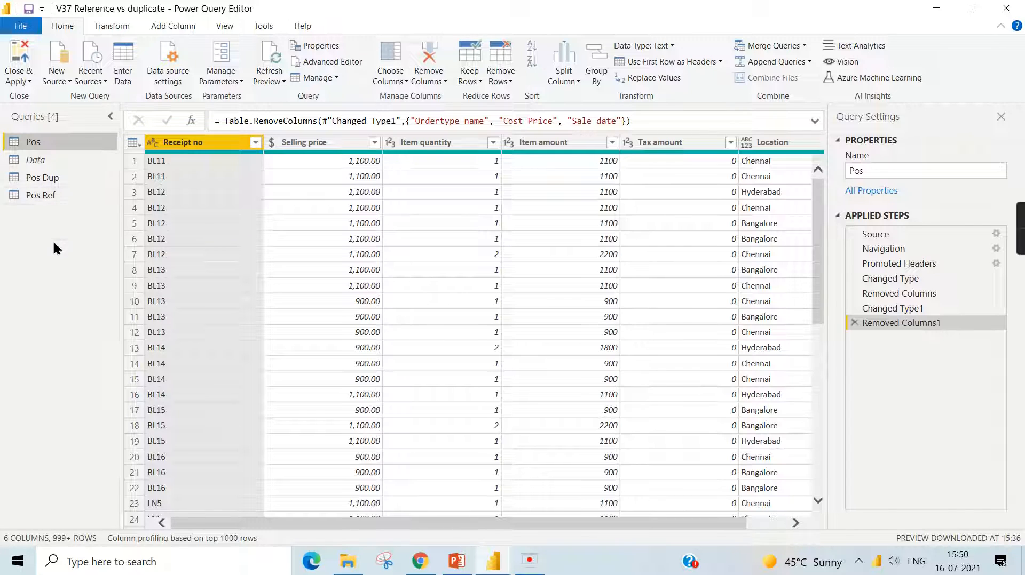
pyautogui.moveTo(765, 221)
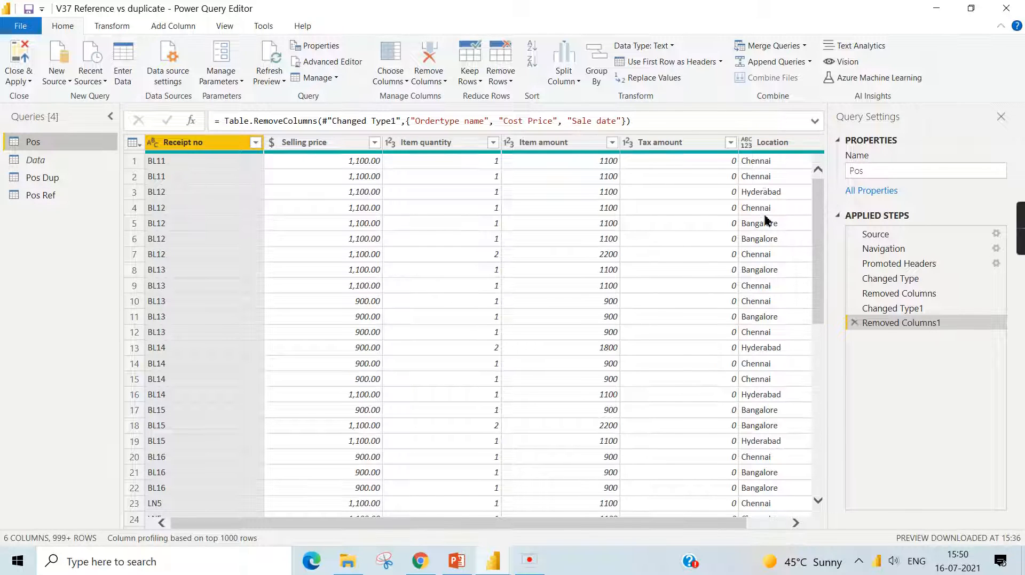
pyautogui.moveTo(56, 293)
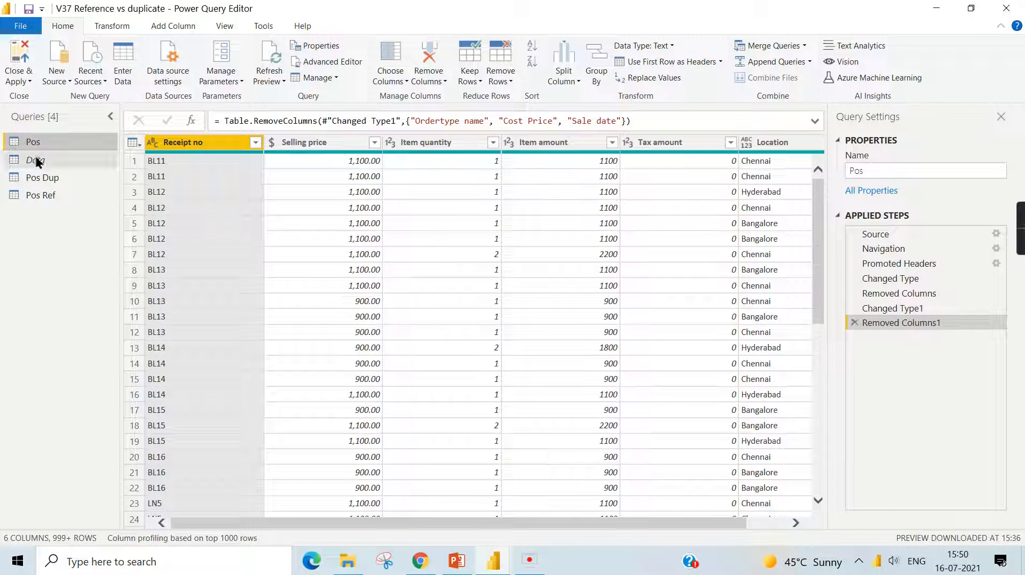
# Switch between Pos Ref, Pos Dup and Pos to compare their columns and applied steps.
pyautogui.click(41, 196)
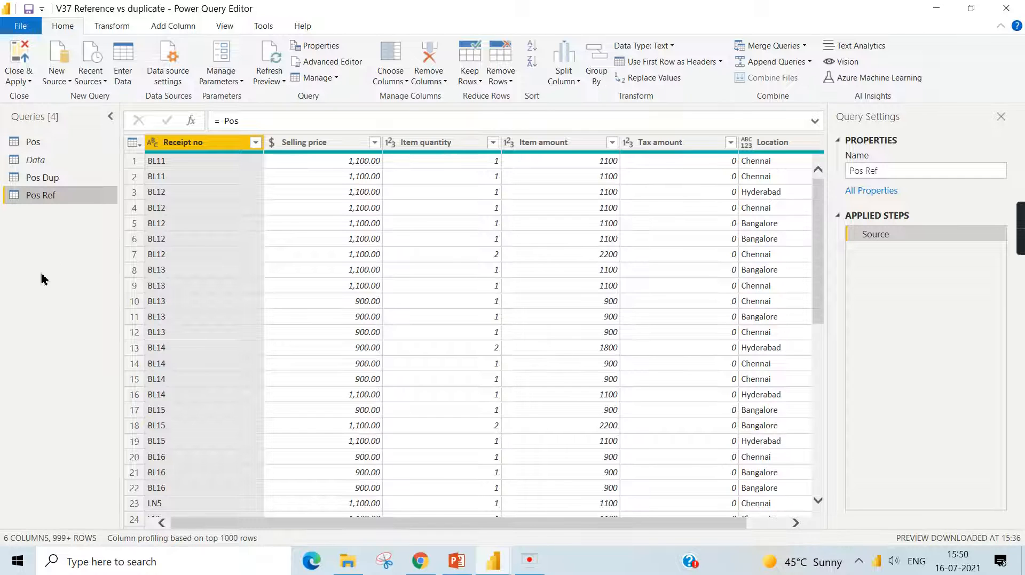
pyautogui.moveTo(42, 177)
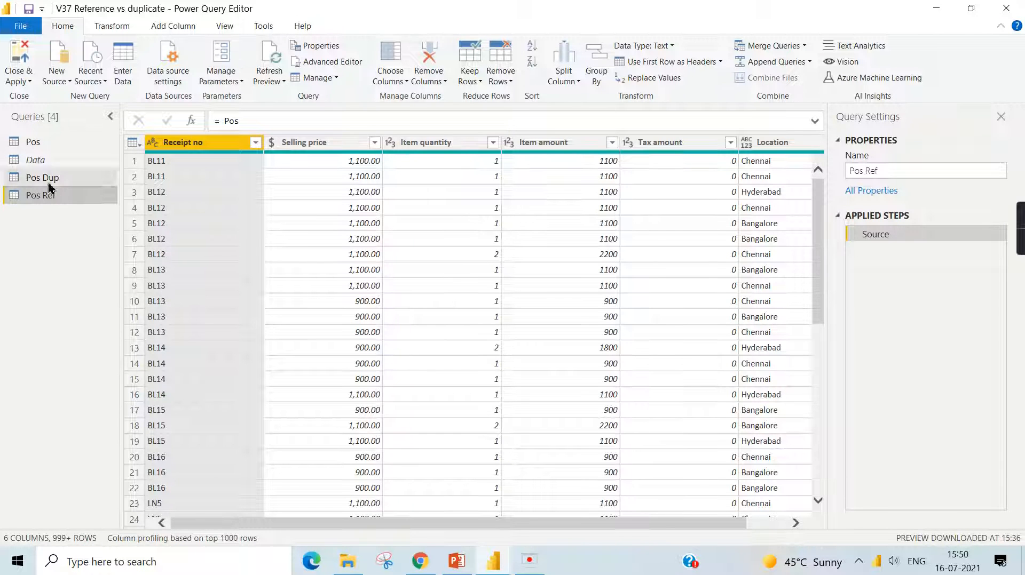
pyautogui.click(41, 177)
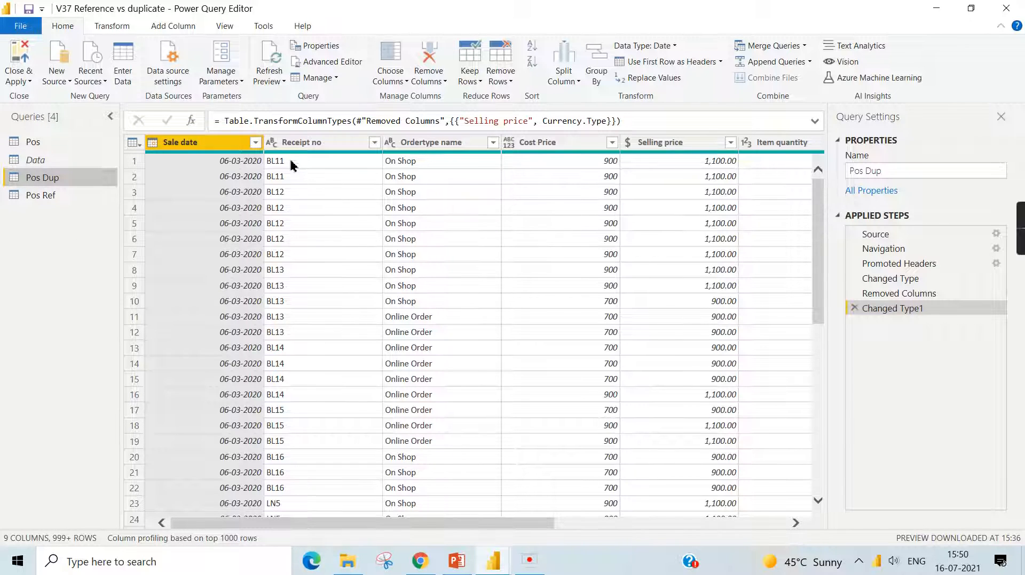
pyautogui.moveTo(449, 161)
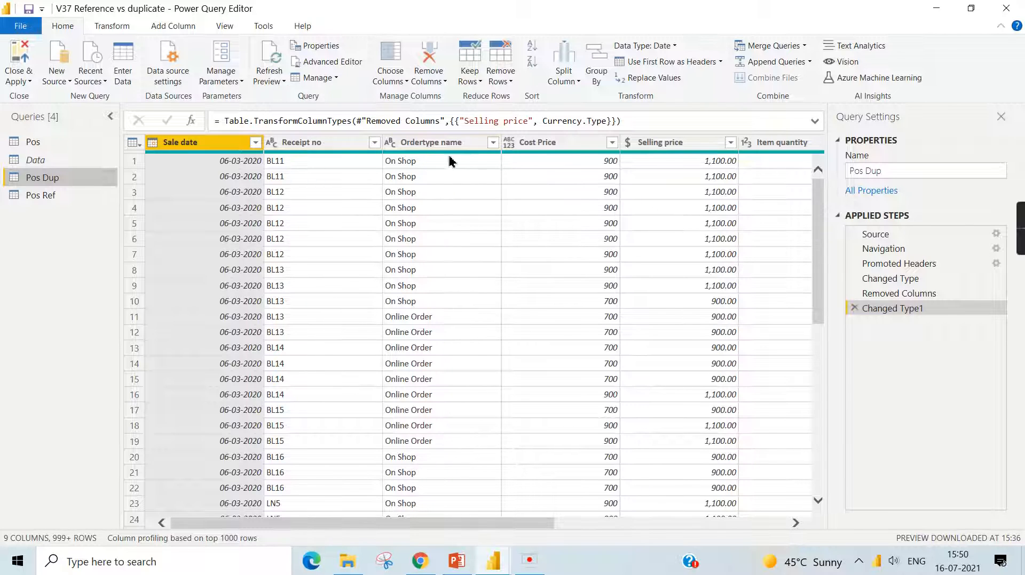
pyautogui.moveTo(484, 196)
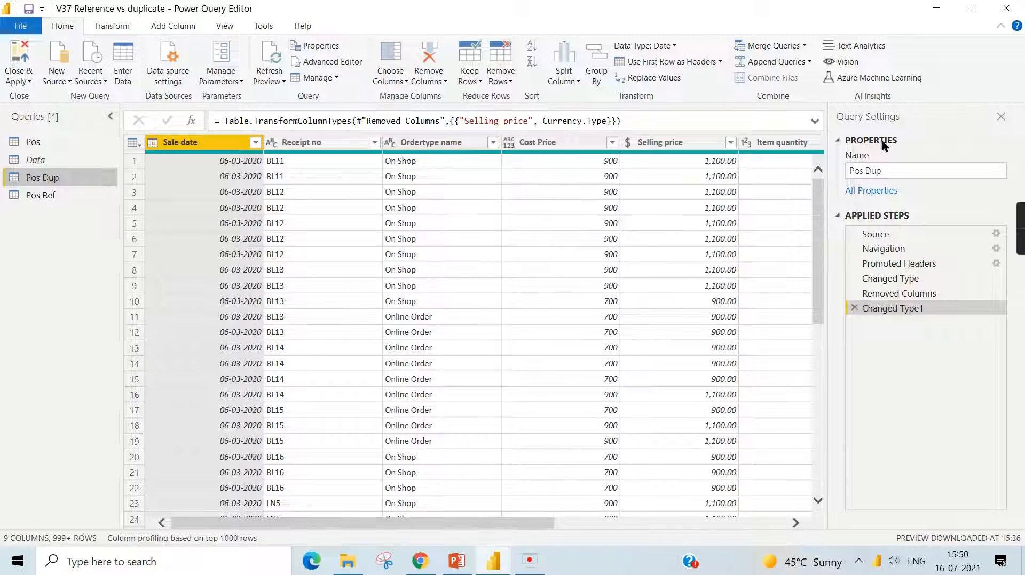
pyautogui.moveTo(481, 332)
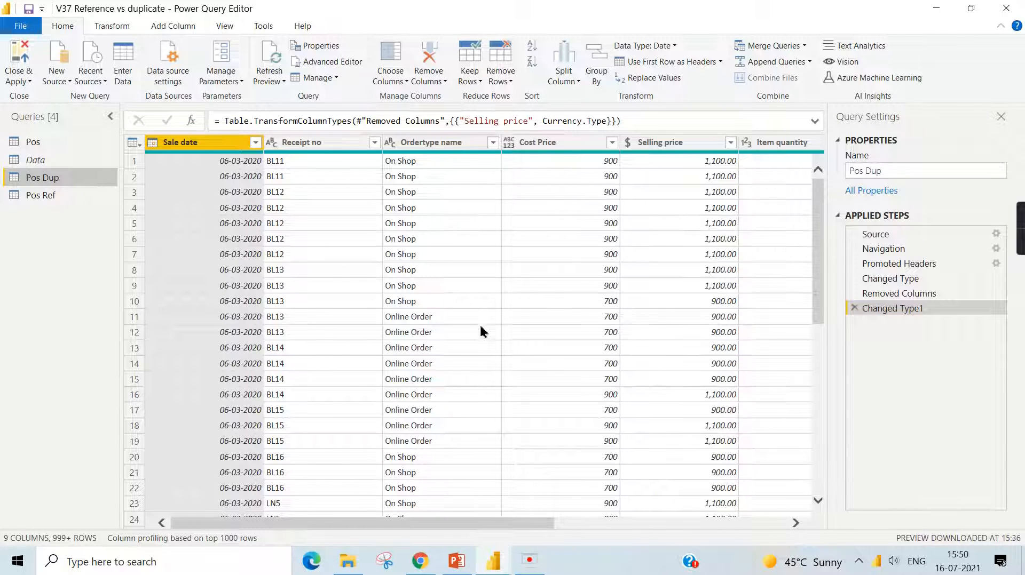
pyautogui.moveTo(33, 142)
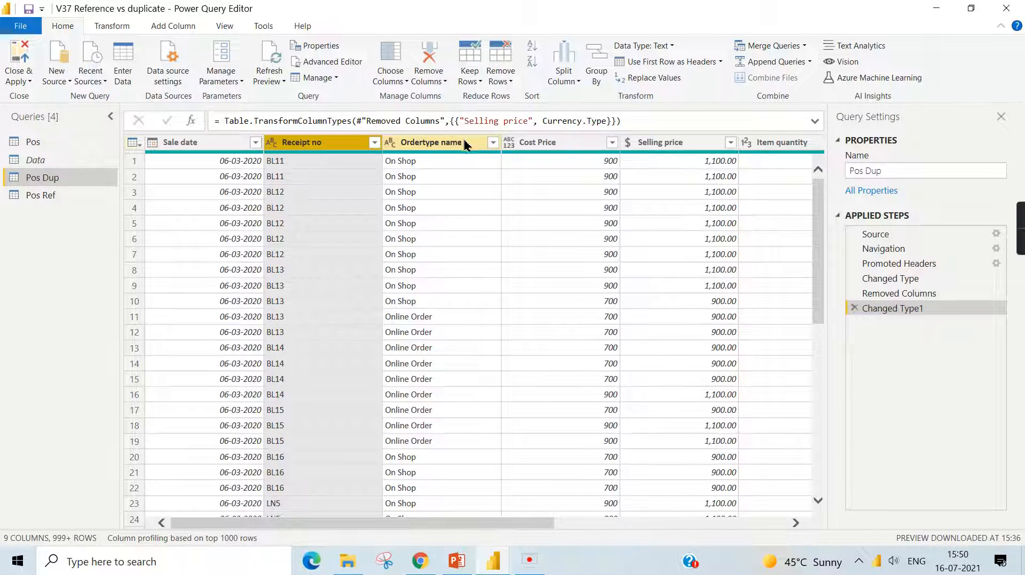
pyautogui.click(33, 142)
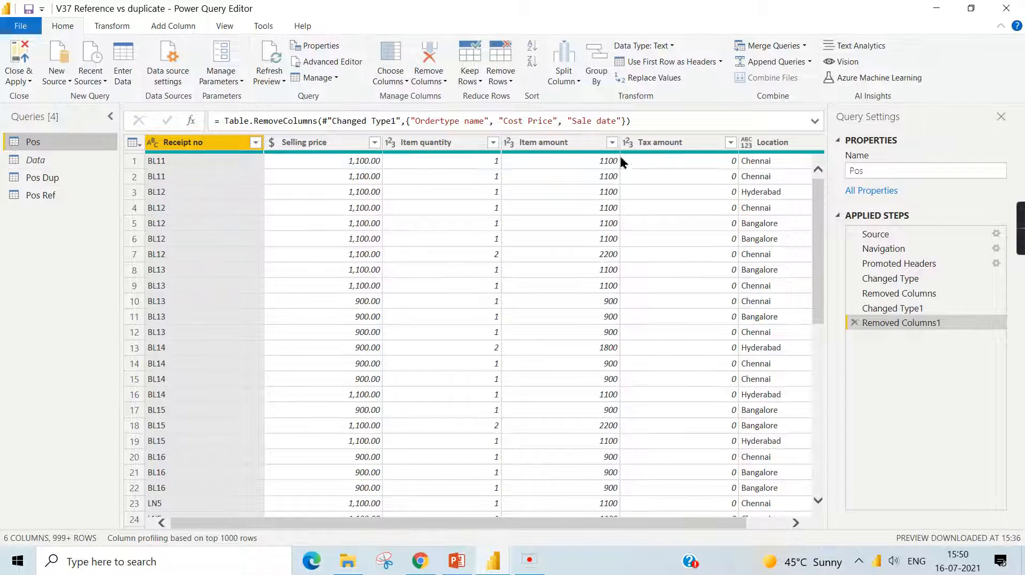
pyautogui.moveTo(755, 175)
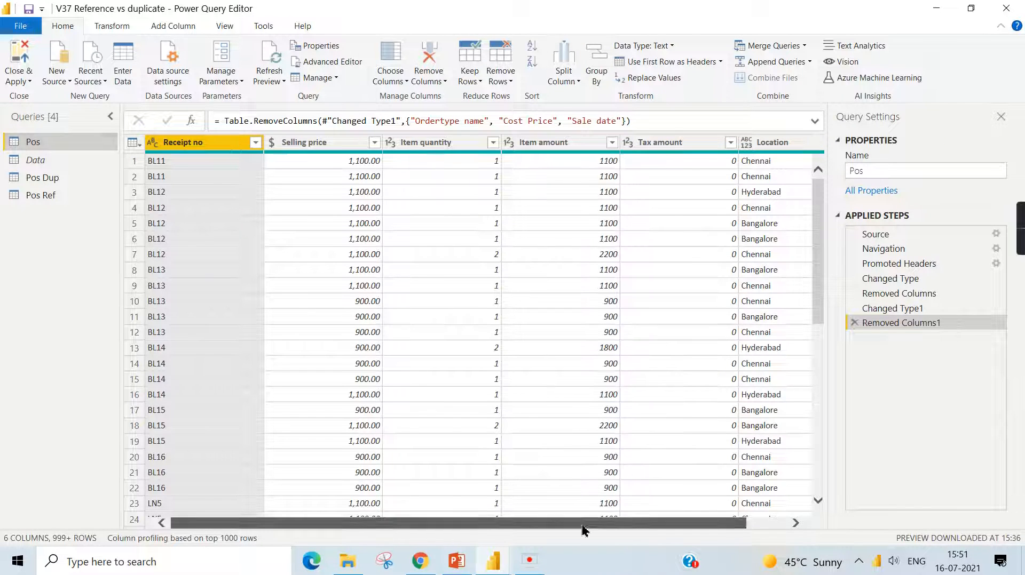
pyautogui.click(42, 177)
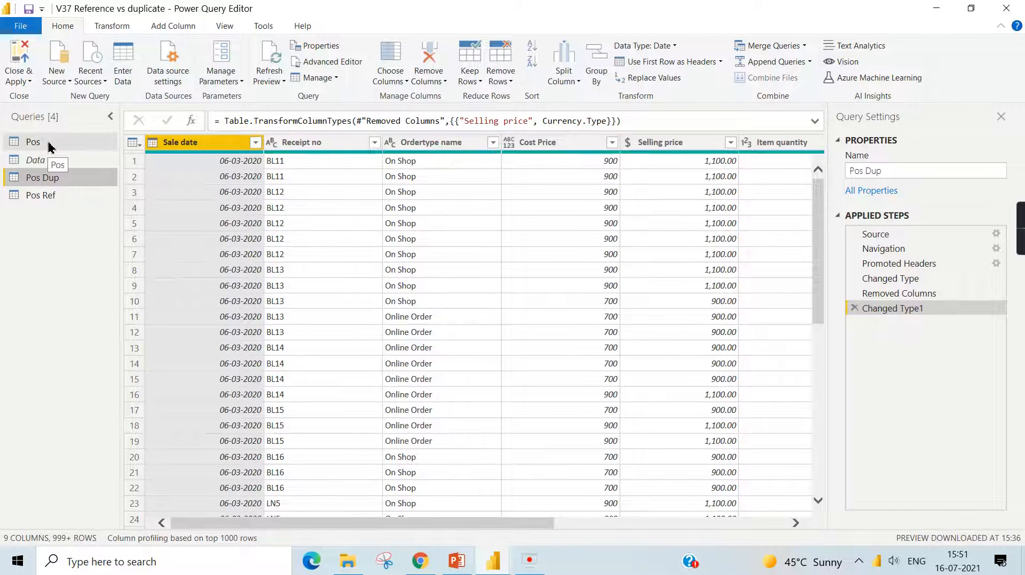
pyautogui.click(33, 142)
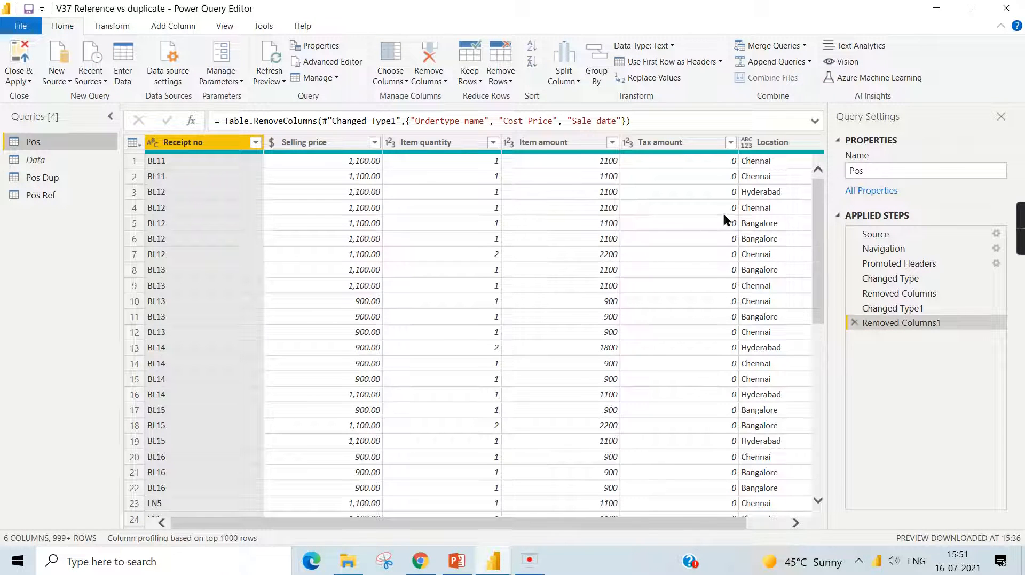
pyautogui.moveTo(41, 178)
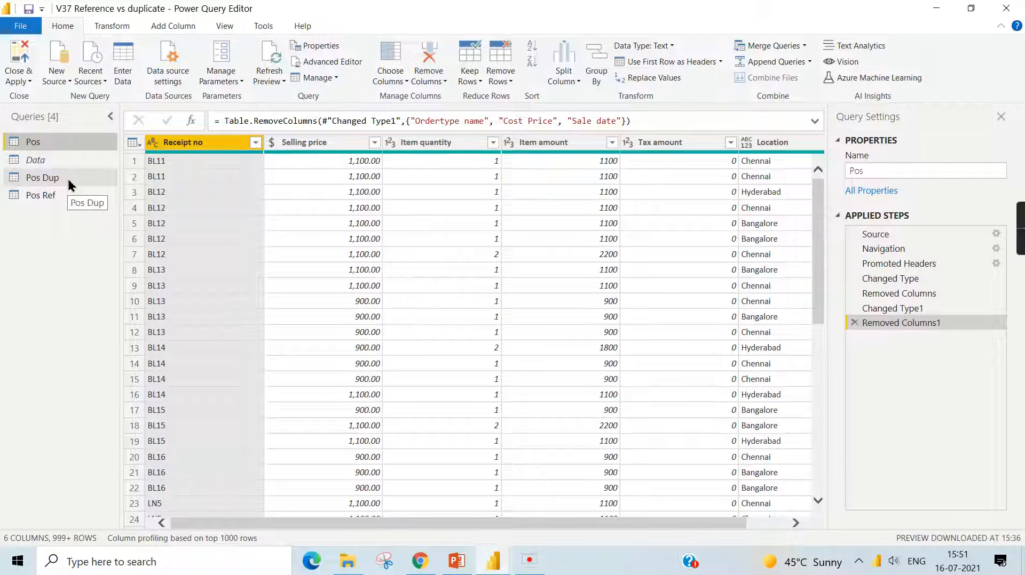
# Duplicate Pos as Pos (2), keep only the Location column and remove duplicate cities.
pyautogui.rightClick(33, 142)
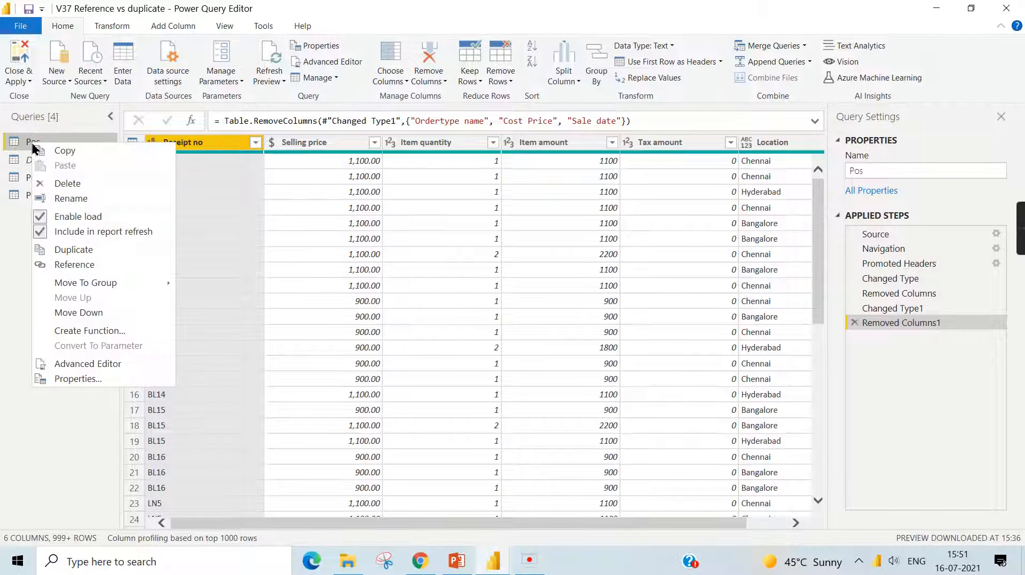
pyautogui.click(74, 248)
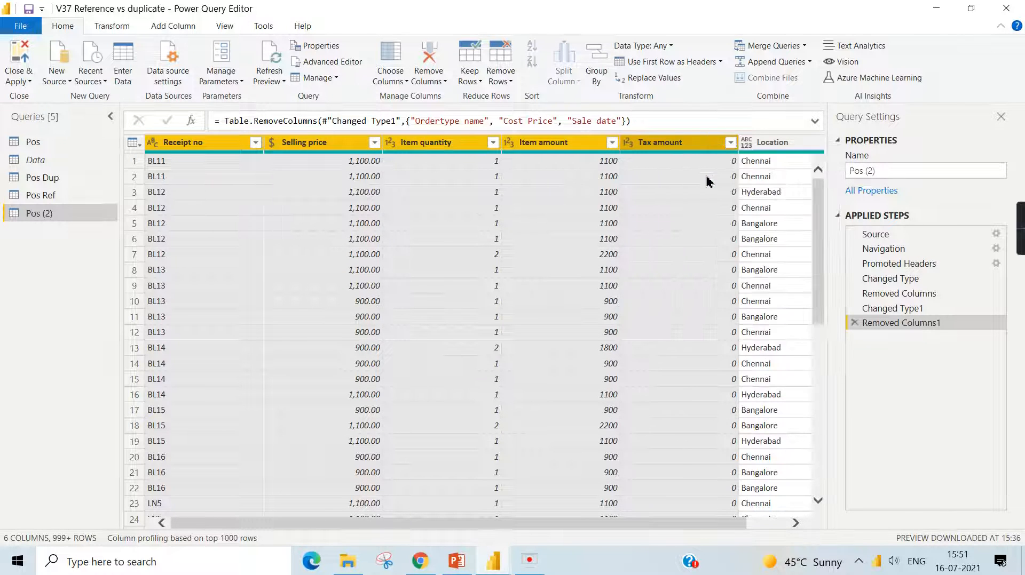
pyautogui.rightClick(183, 142)
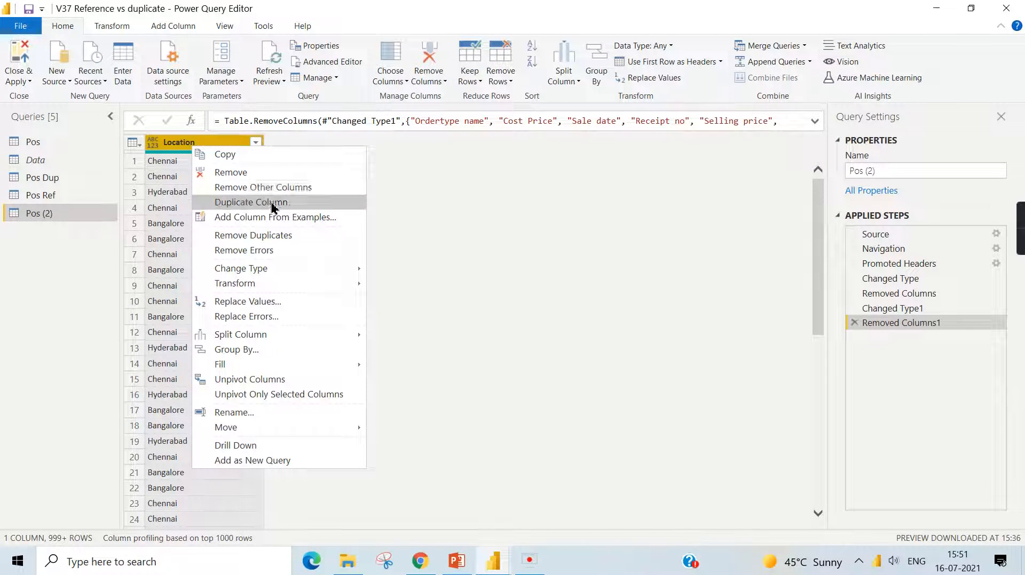
pyautogui.click(252, 202)
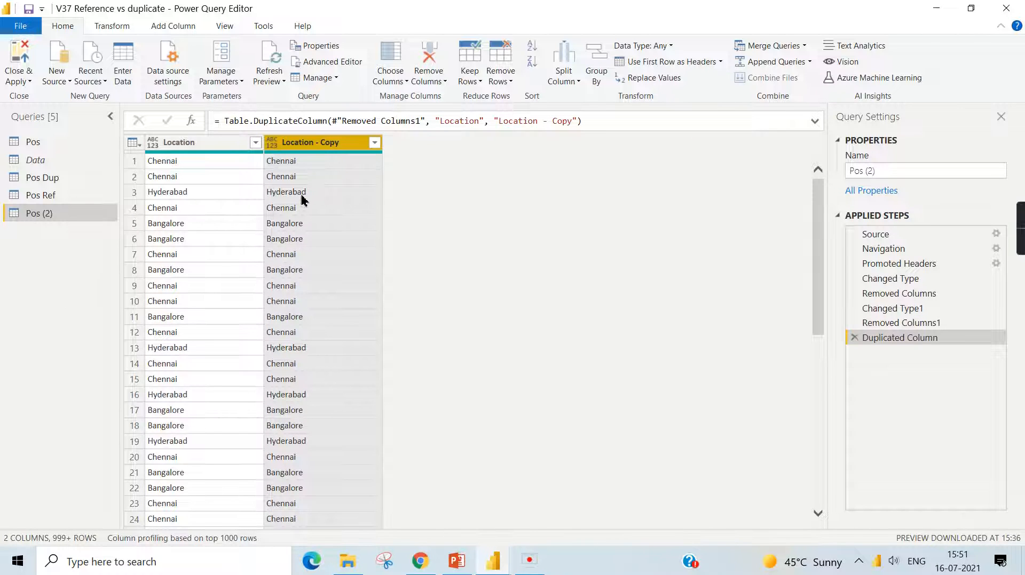
pyautogui.moveTo(765, 228)
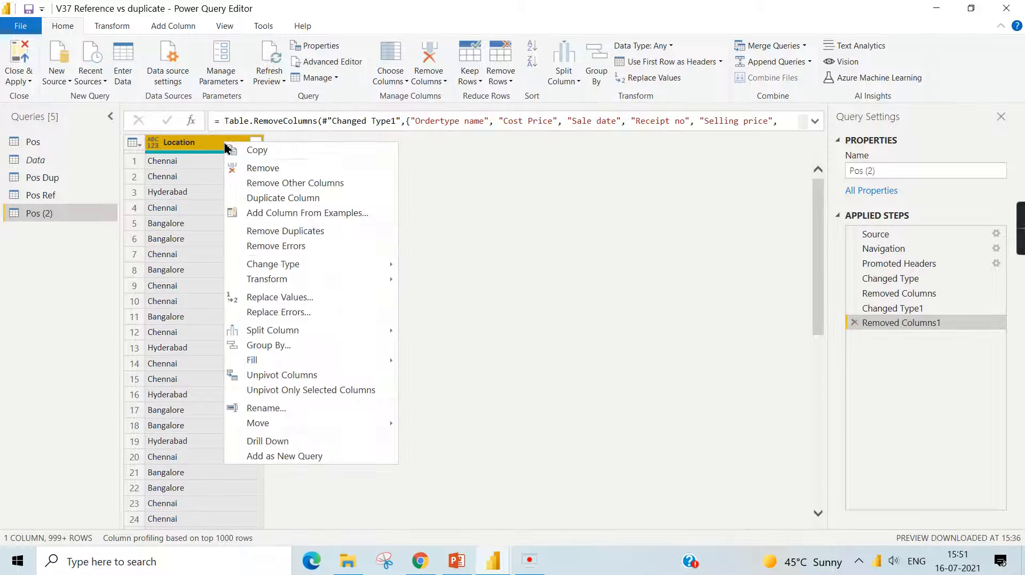
pyautogui.click(285, 230)
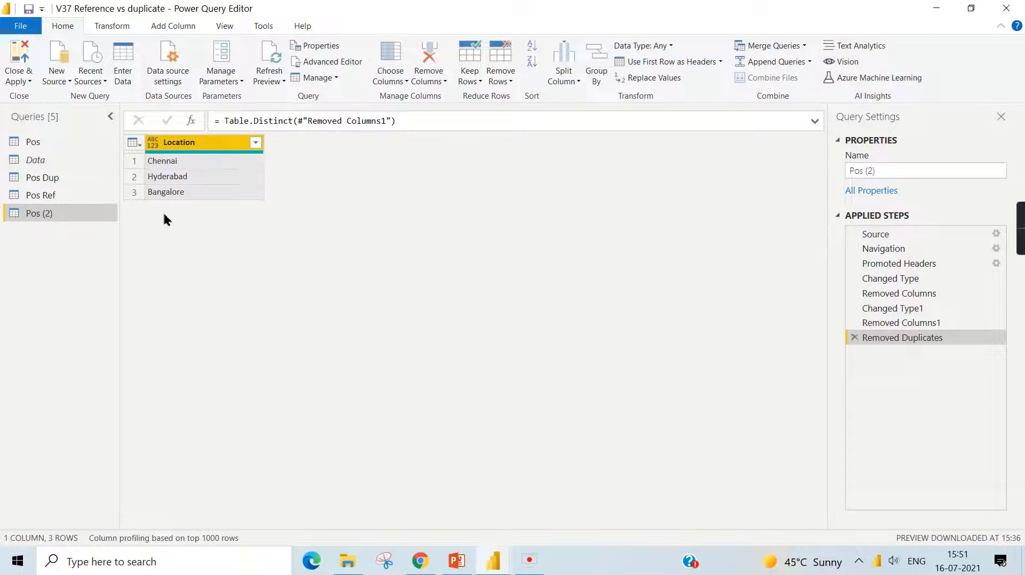
pyautogui.moveTo(77, 234)
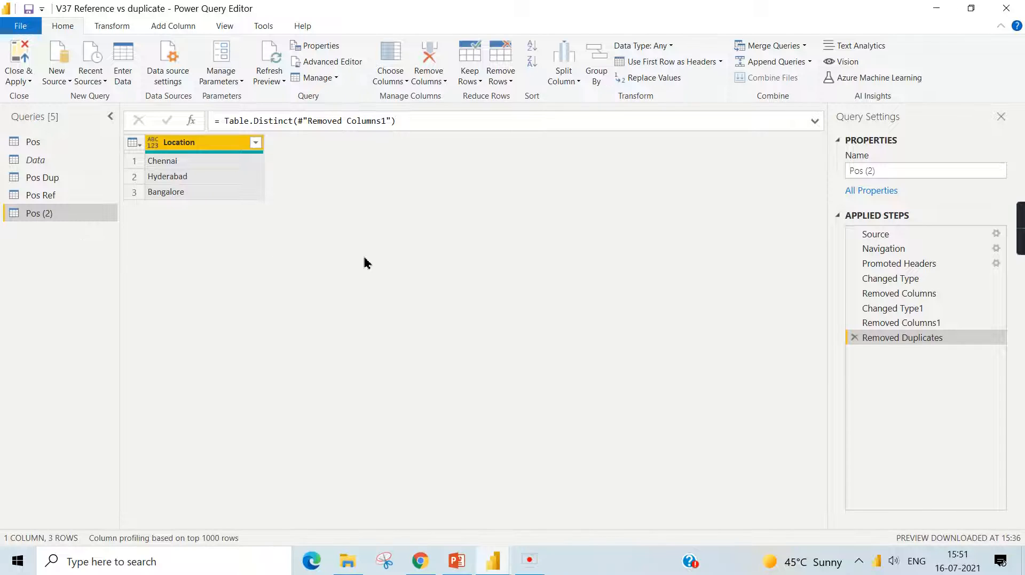
pyautogui.moveTo(77, 273)
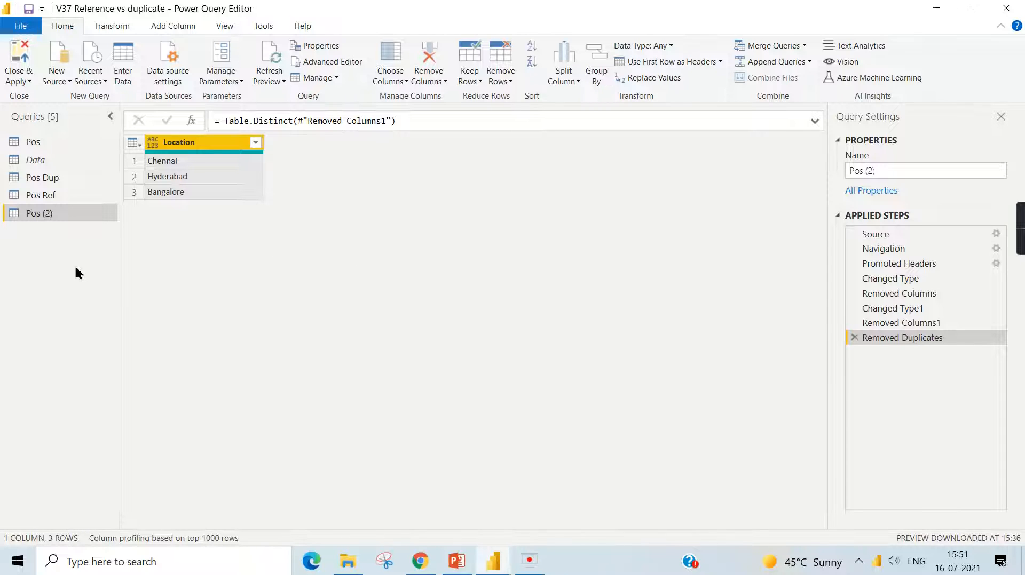
pyautogui.moveTo(85, 281)
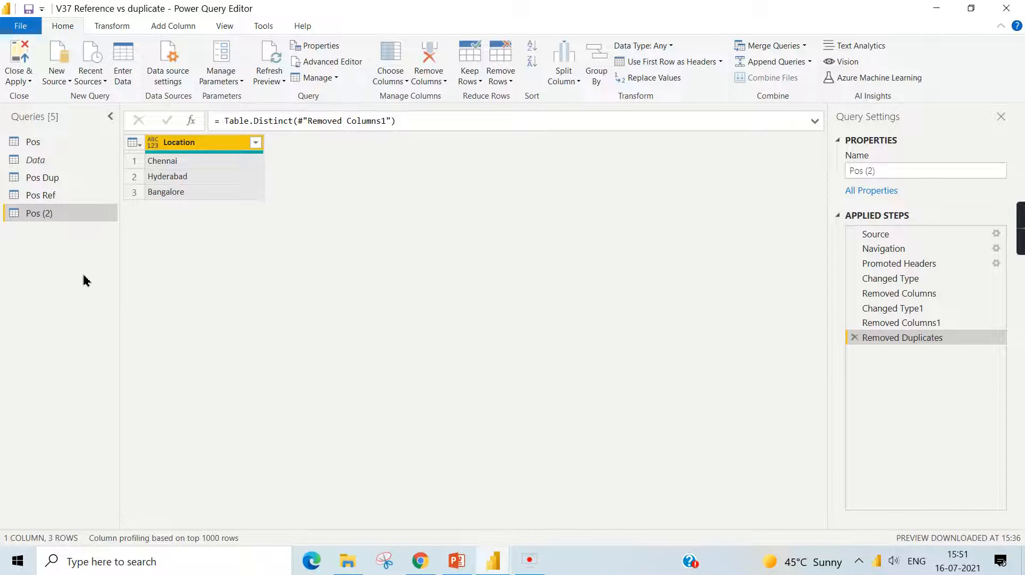
pyautogui.moveTo(58, 269)
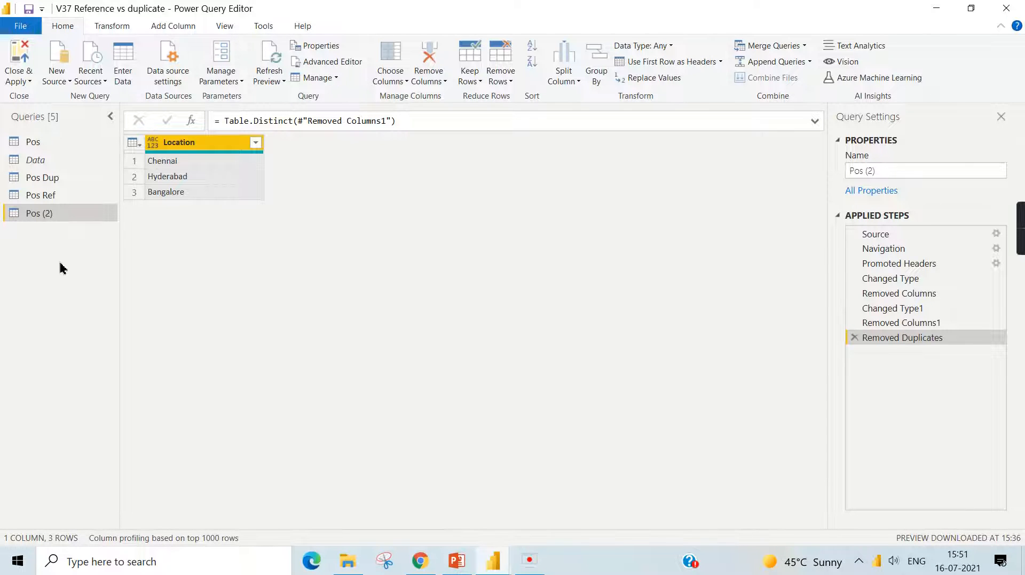
pyautogui.moveTo(66, 271)
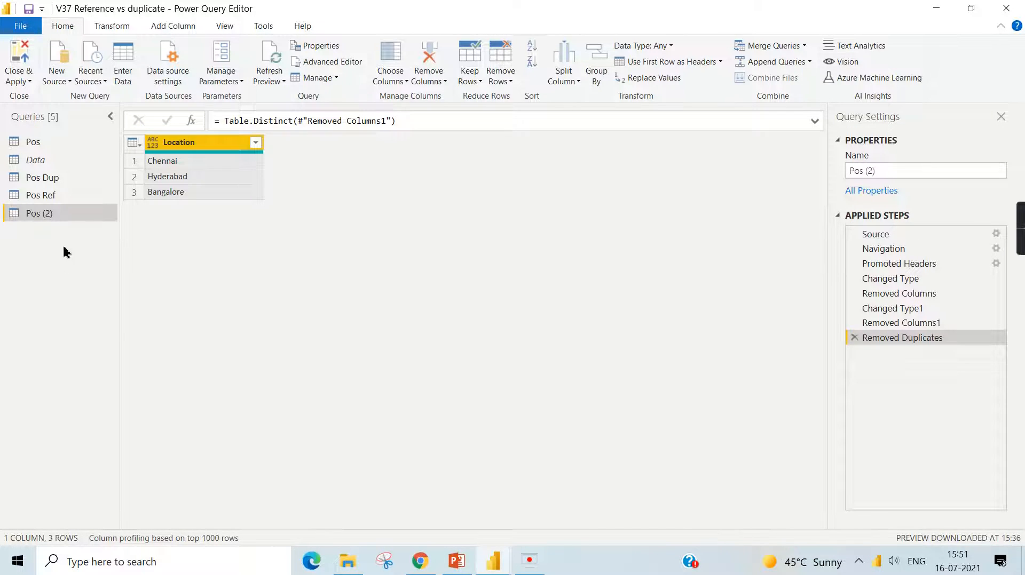
pyautogui.moveTo(42, 177)
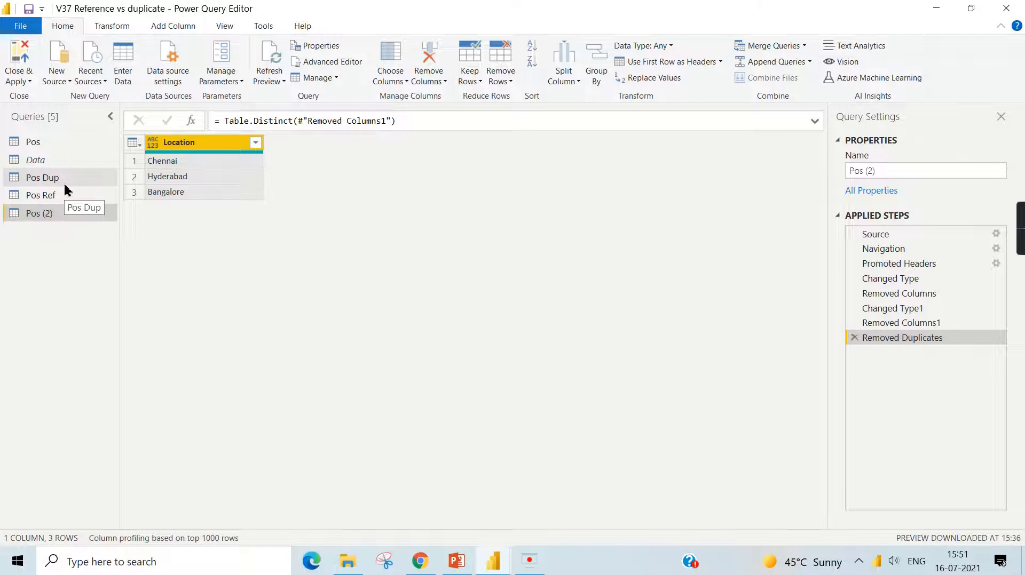
# Show the Pos Ref query's six-column sales table from its single Source step.
pyautogui.click(41, 196)
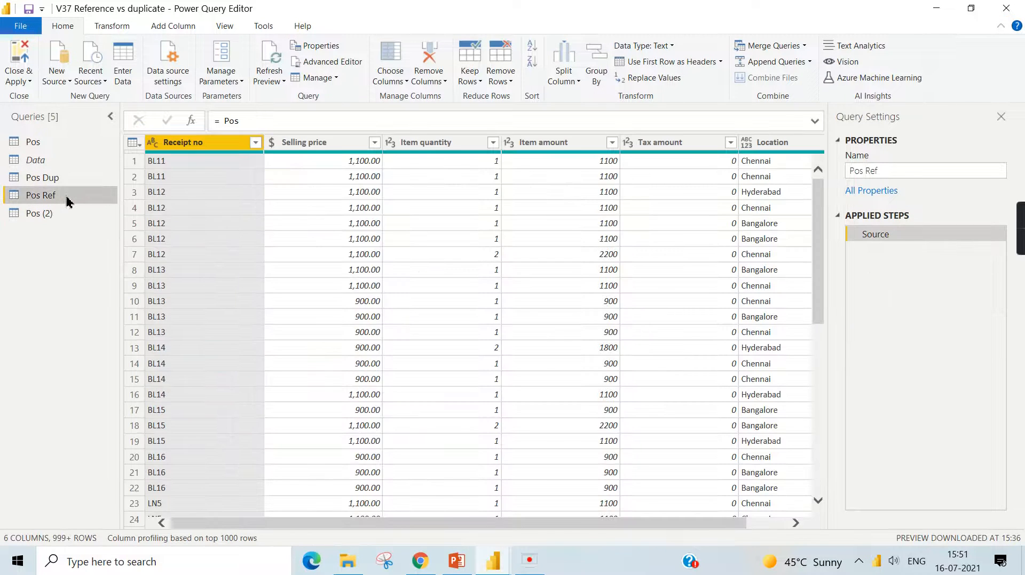